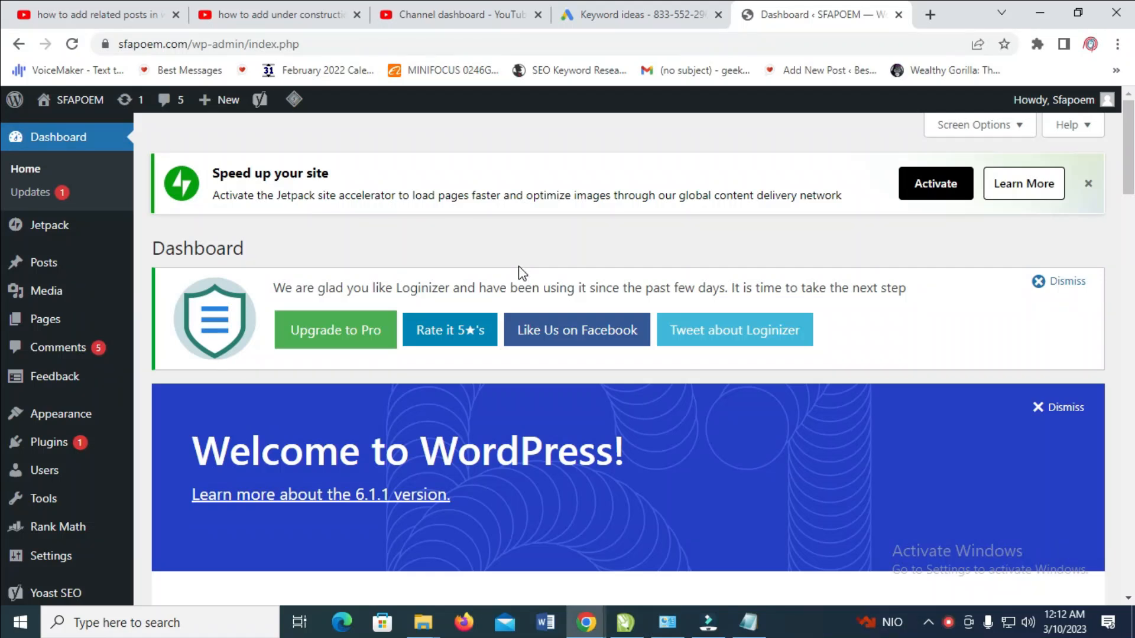
mouse_move(613, 341)
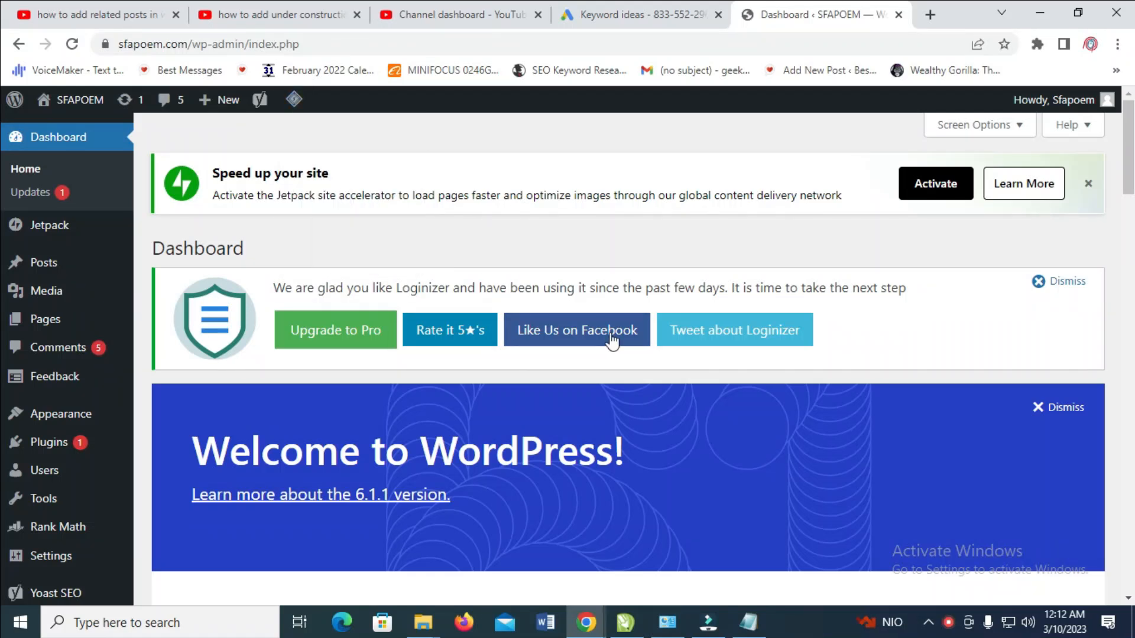
Go to the installed Plugins list and start Add New plugin.
scroll(down, 3)
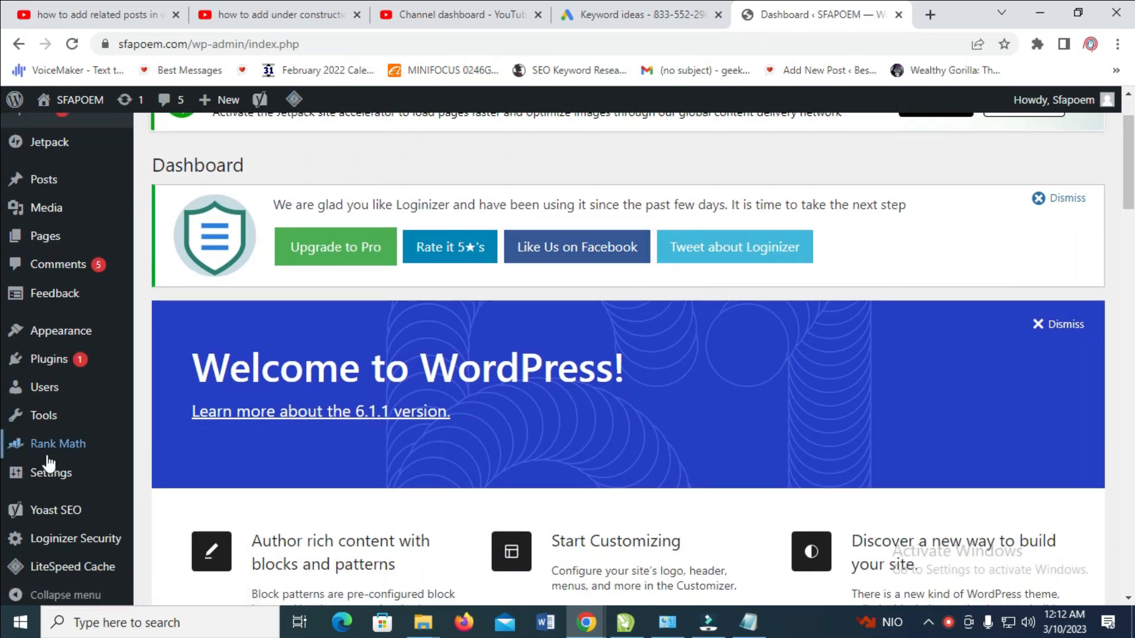
click(50, 359)
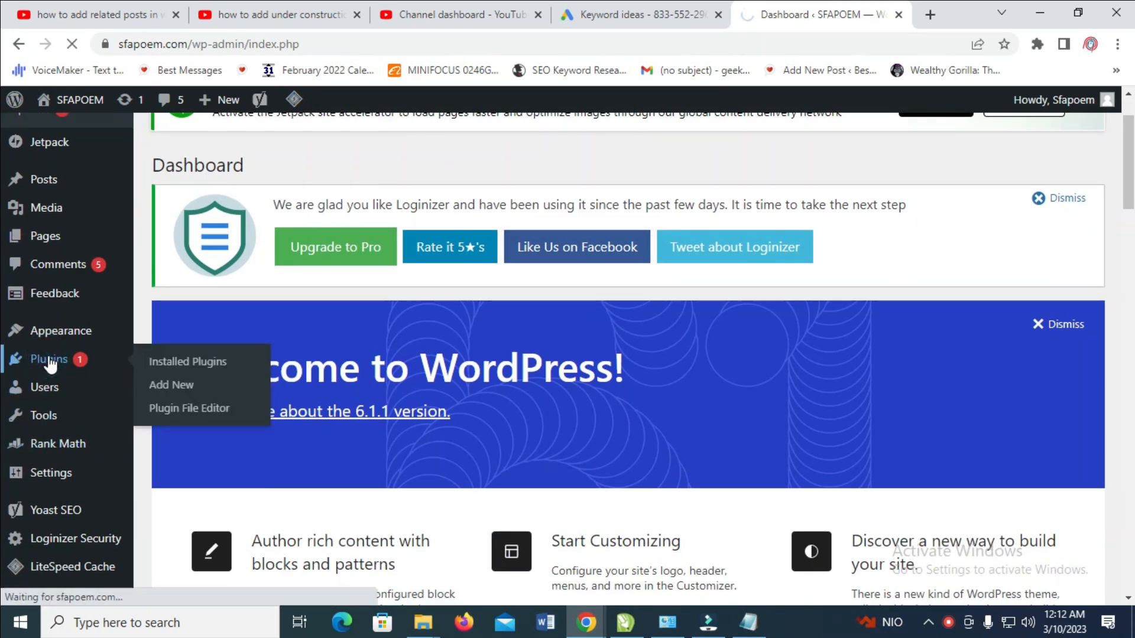
click(188, 361)
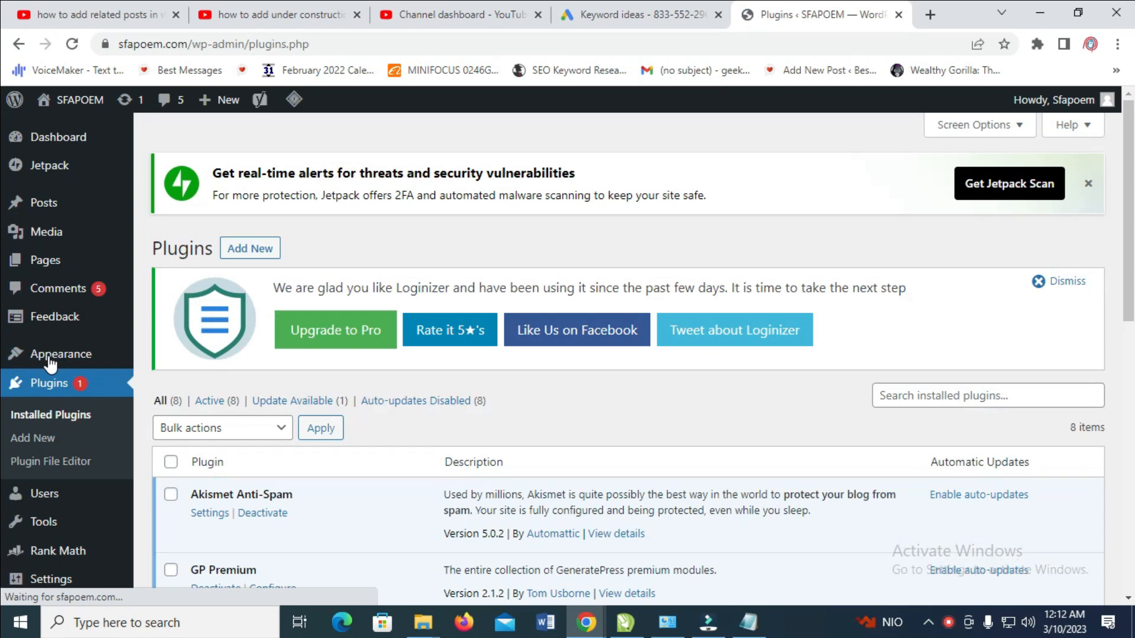
click(250, 248)
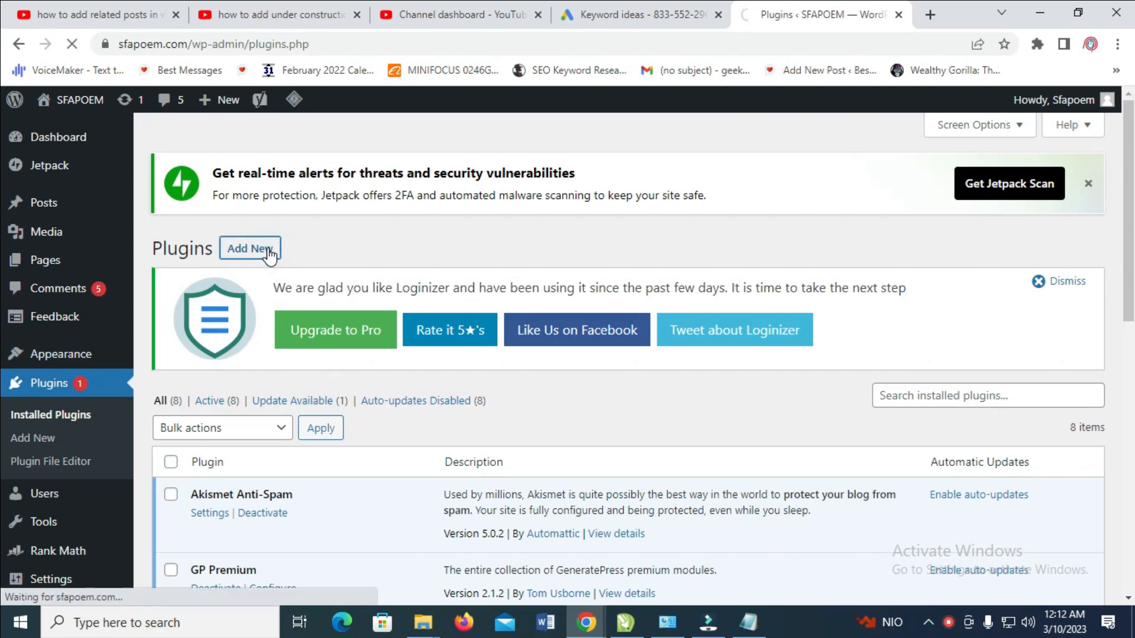
Search the plugin directory for 'site offline' and browse the results.
click(250, 249)
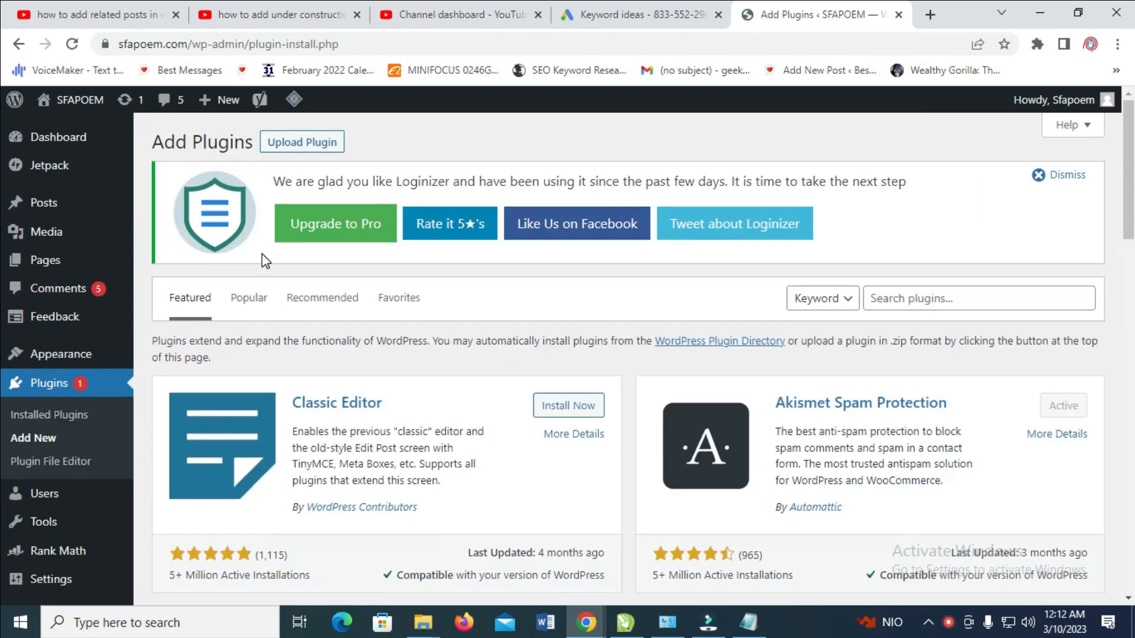
text(site offline)
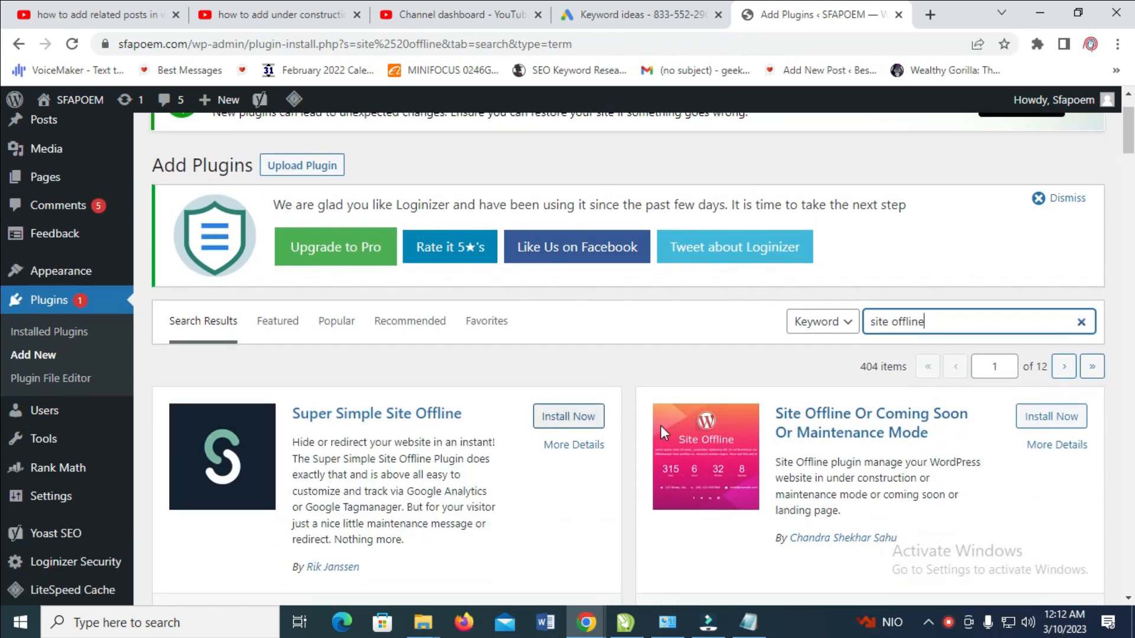
scroll(down, 3)
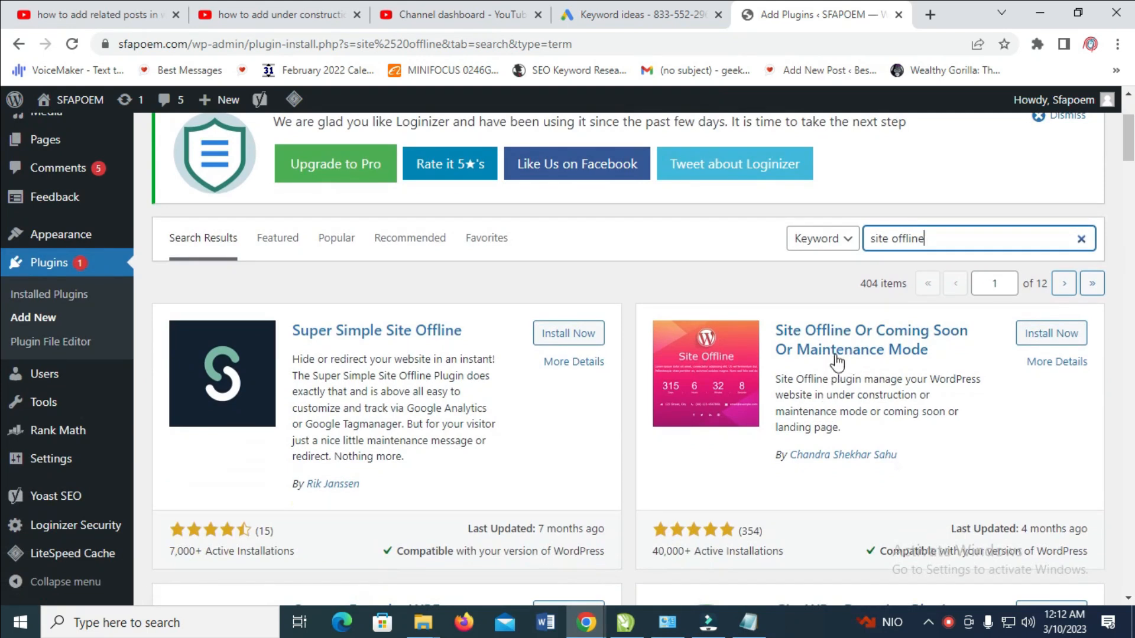
mouse_move(969, 340)
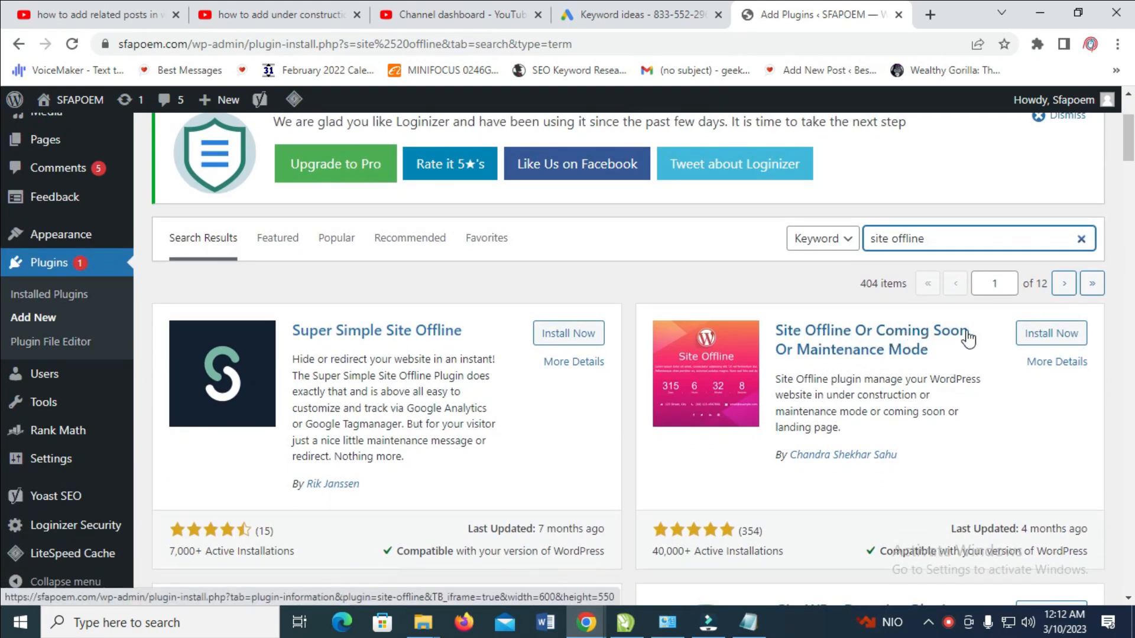
mouse_move(886, 395)
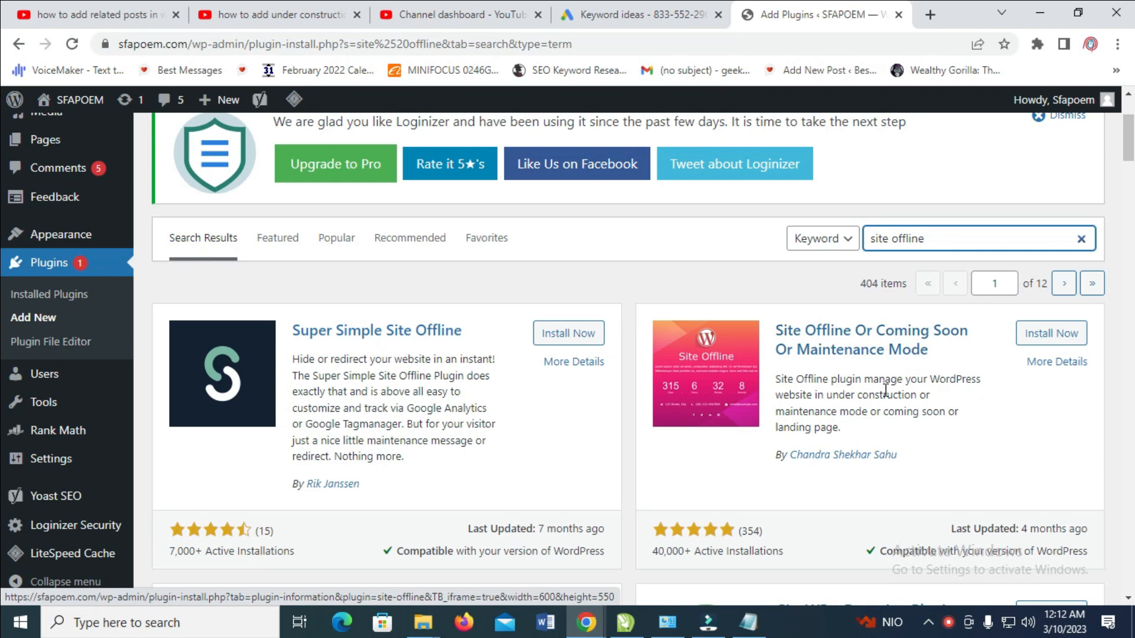
scroll(down, 3)
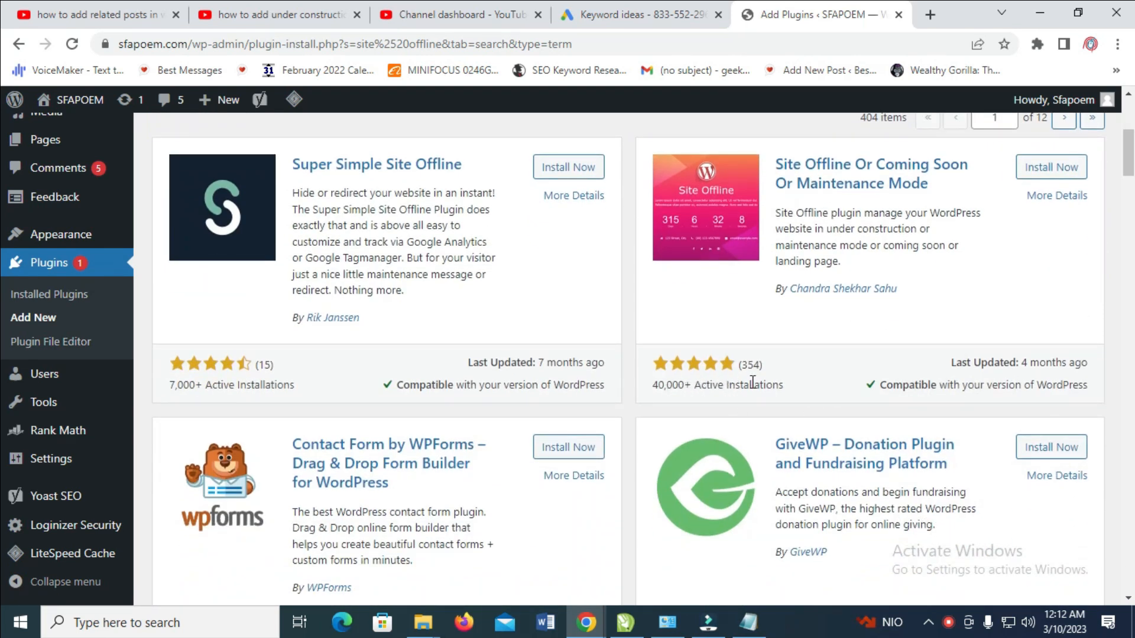
mouse_move(734, 370)
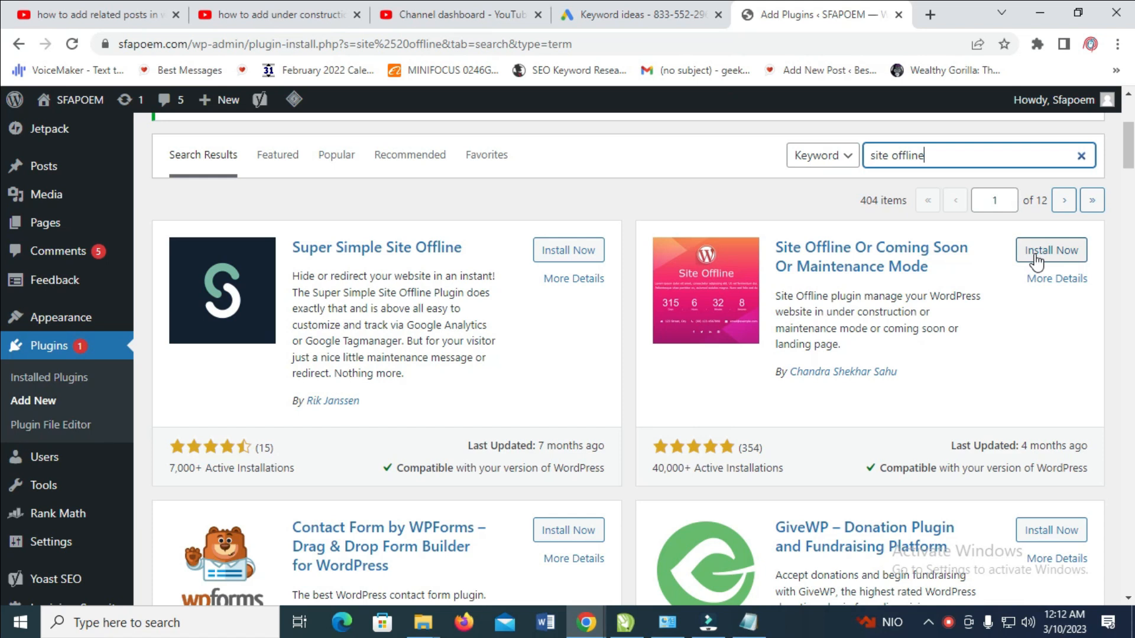
mouse_move(1086, 260)
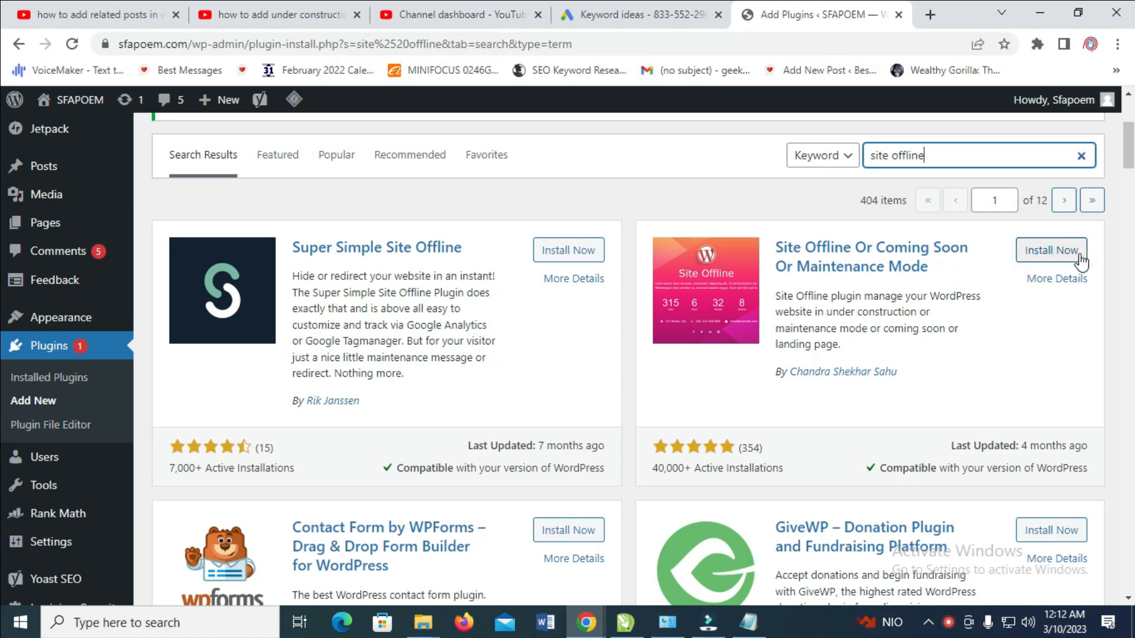
Install and activate the Site Offline Or Coming Soon Or Maintenance Mode plugin.
click(1053, 251)
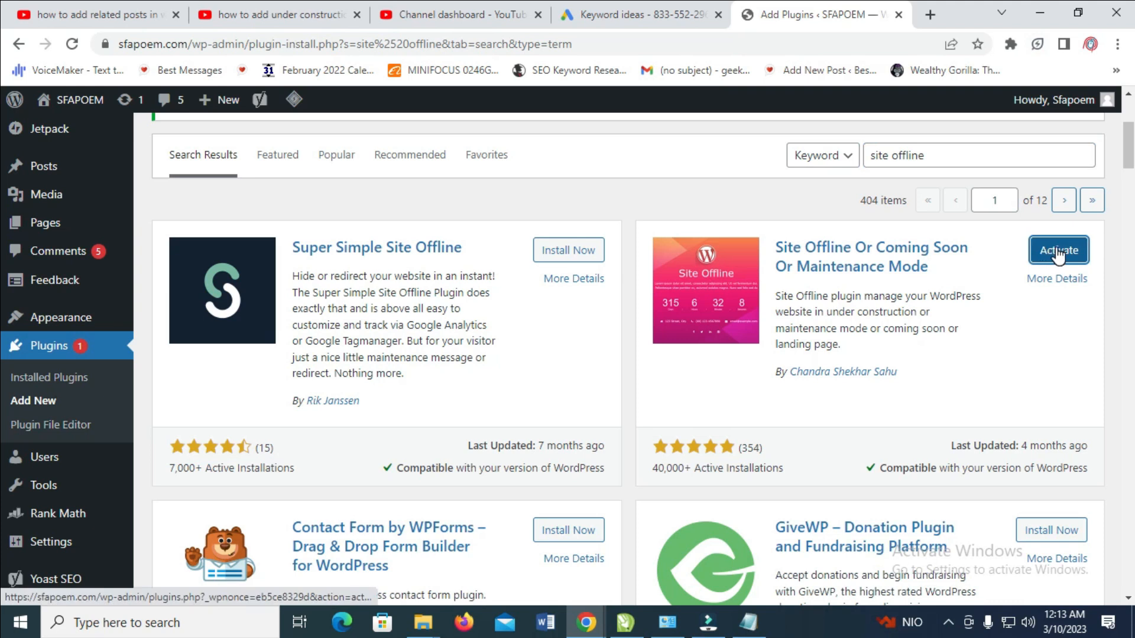
click(1058, 251)
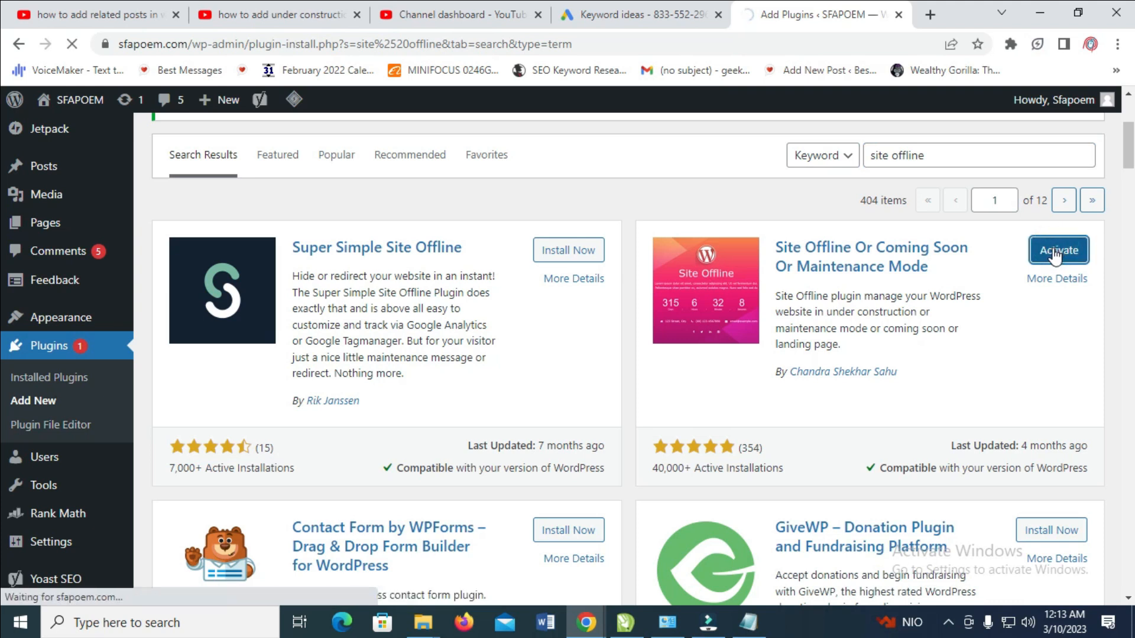
click(1059, 250)
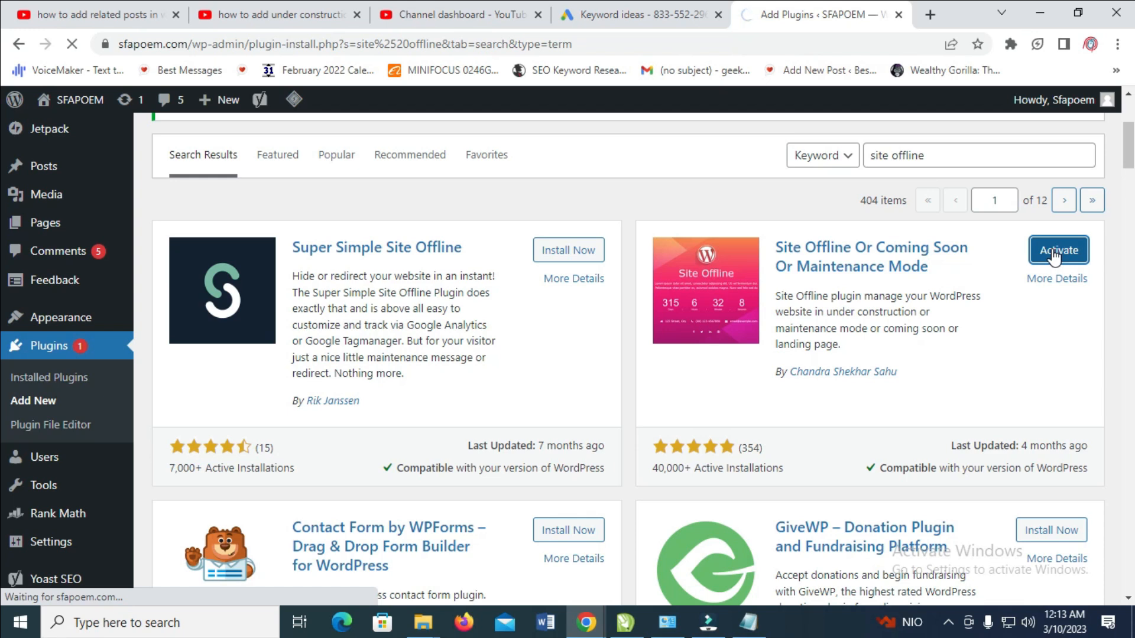
click(1058, 250)
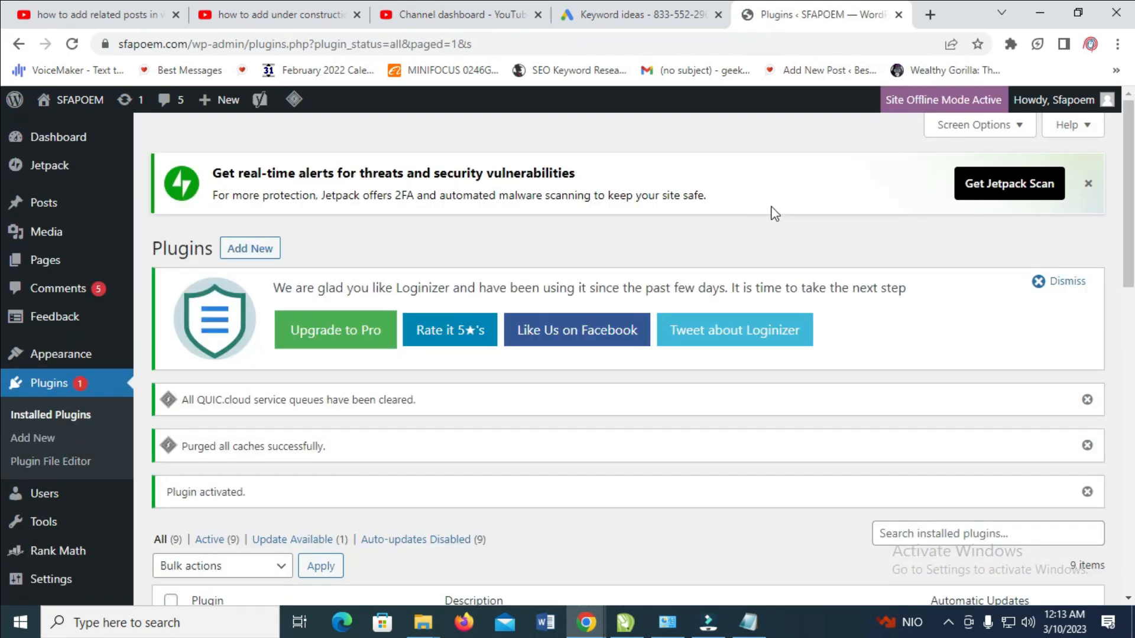
mouse_move(345, 340)
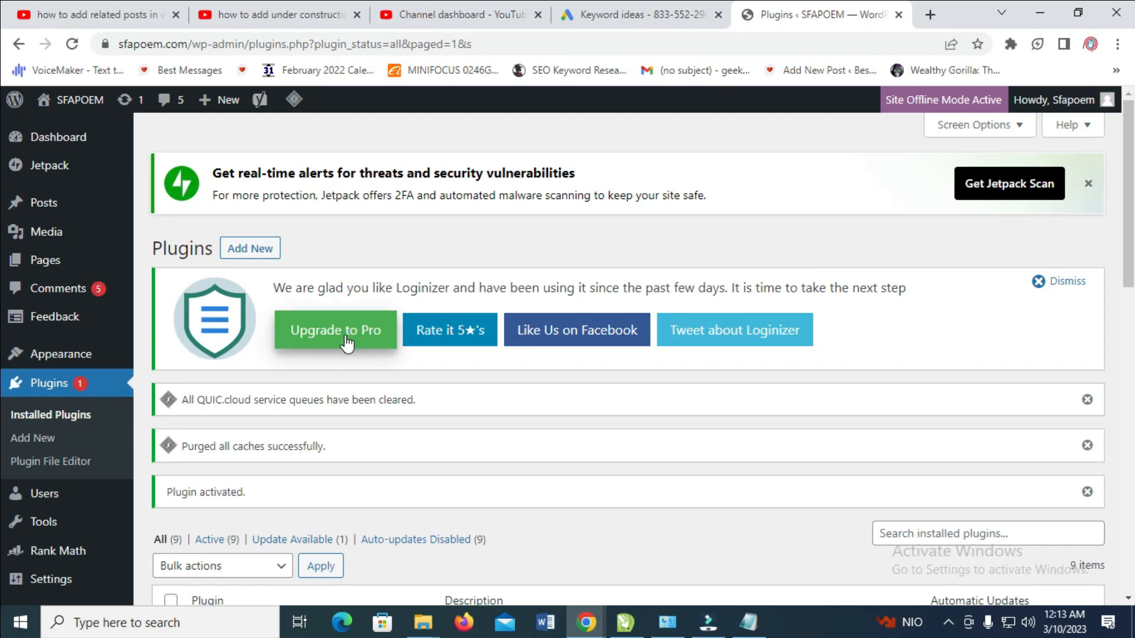
Confirm the plugin is active and go to the Site Offline admin menu entry.
scroll(down, 3)
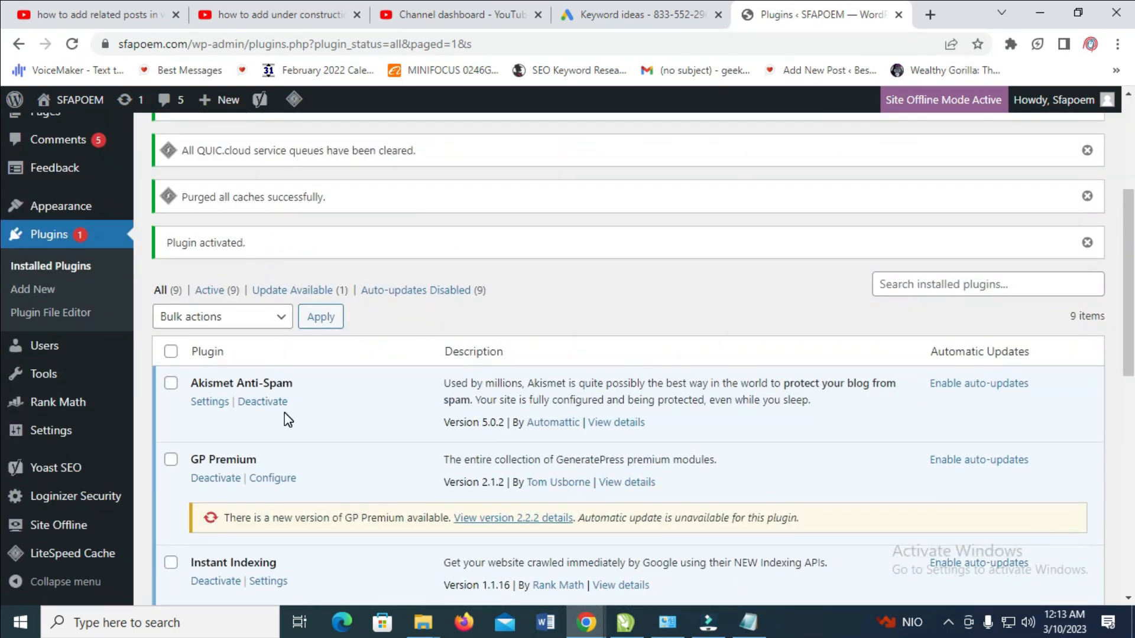
scroll(down, 3)
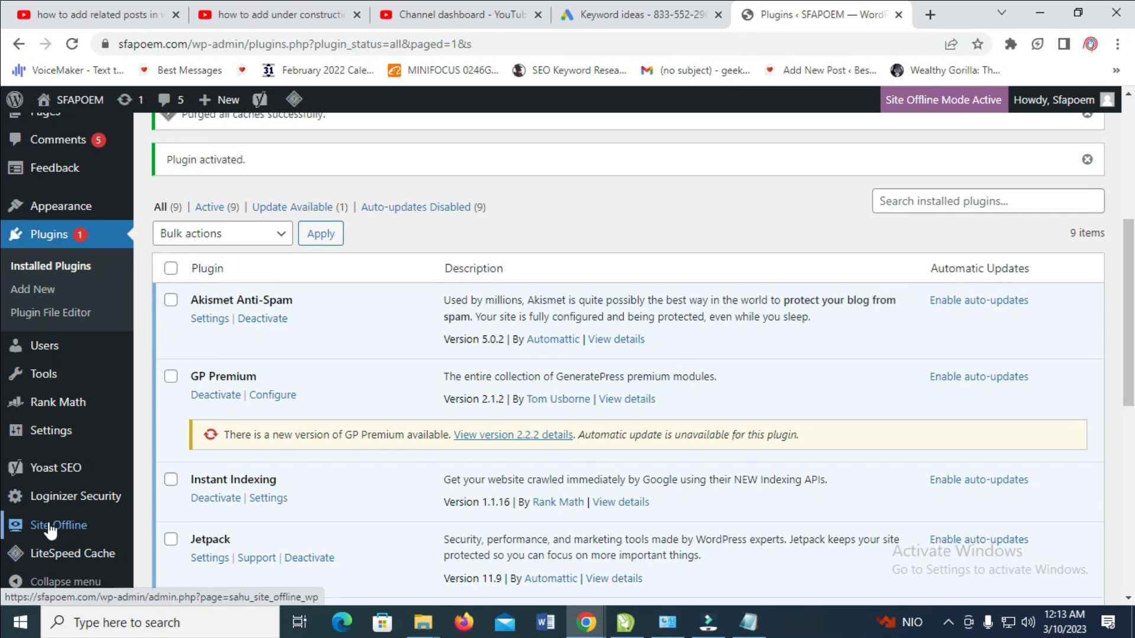
click(57, 525)
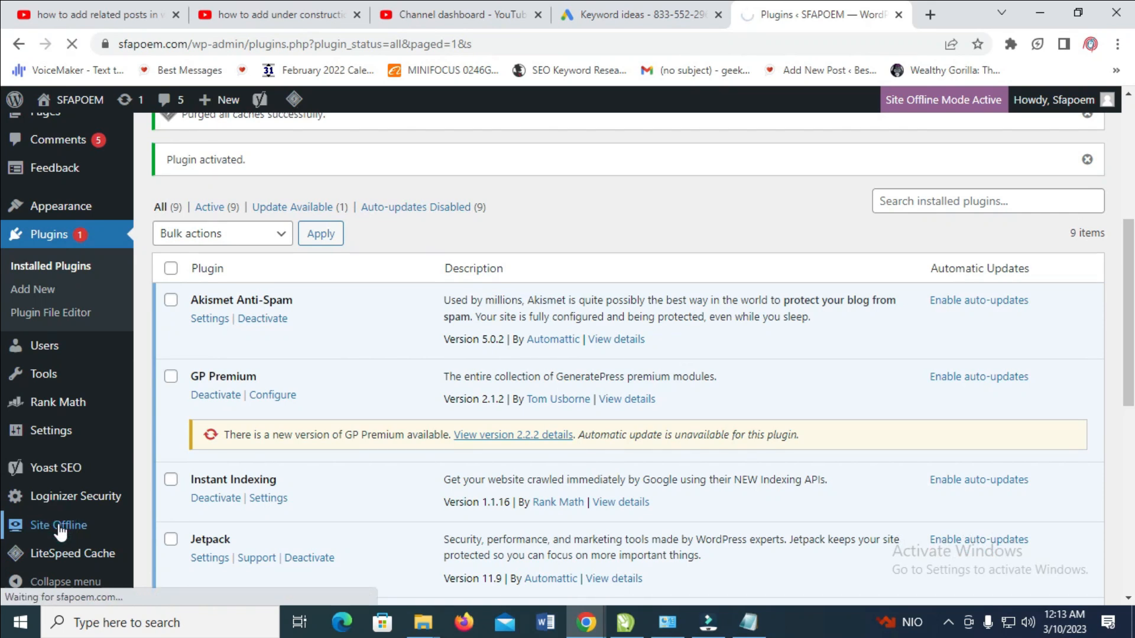
Select Enable Site Offline Mode on the Site Offline settings page.
click(56, 525)
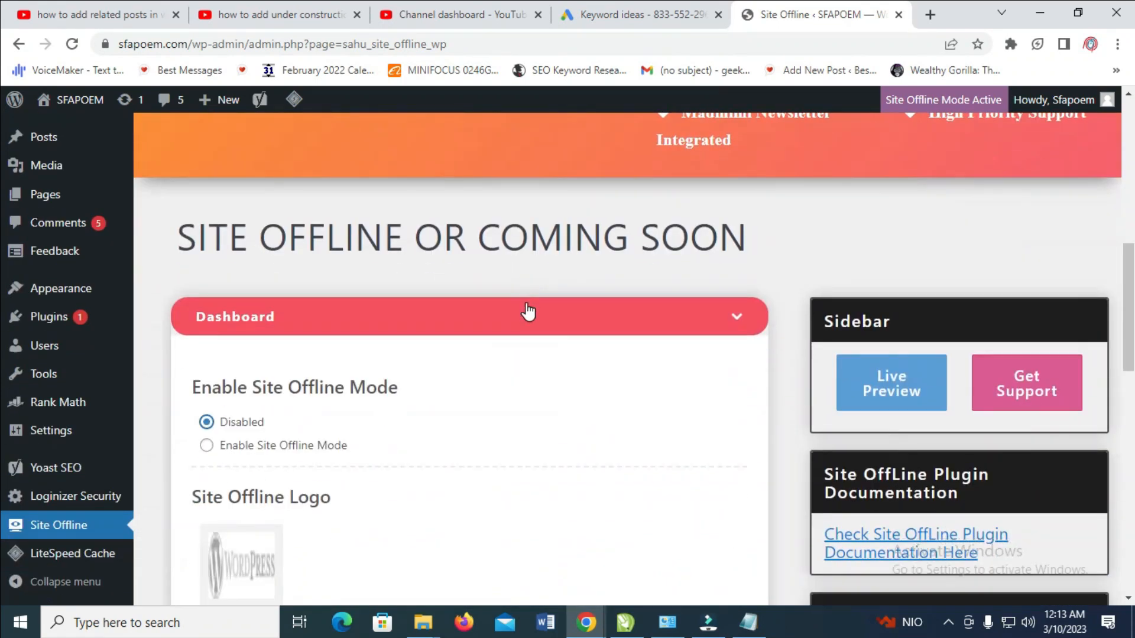
mouse_move(232, 454)
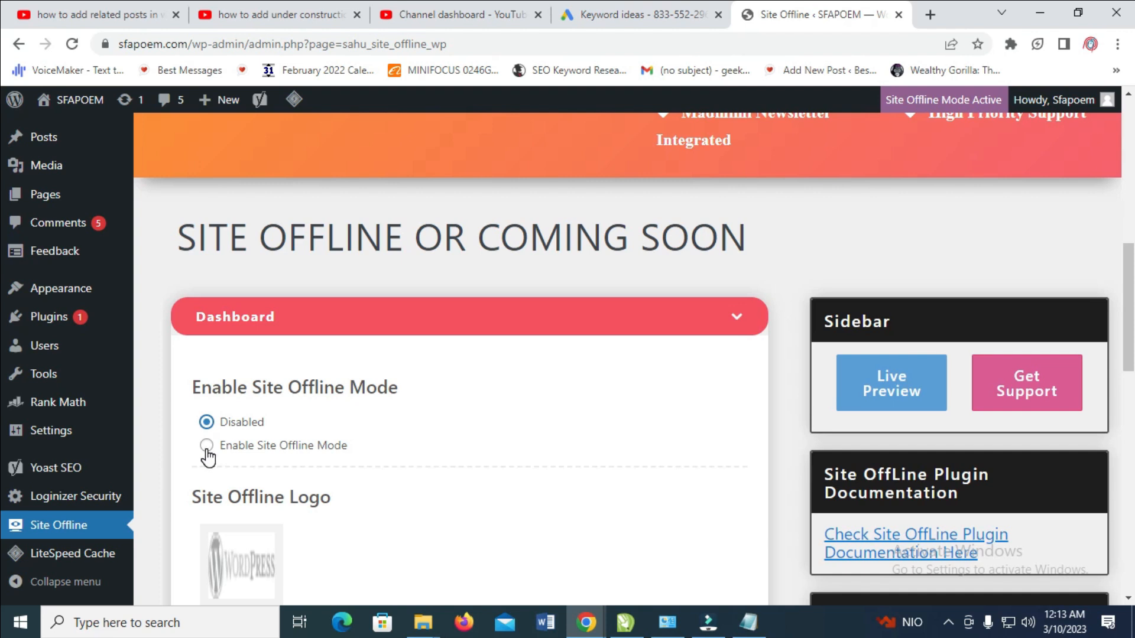
click(206, 446)
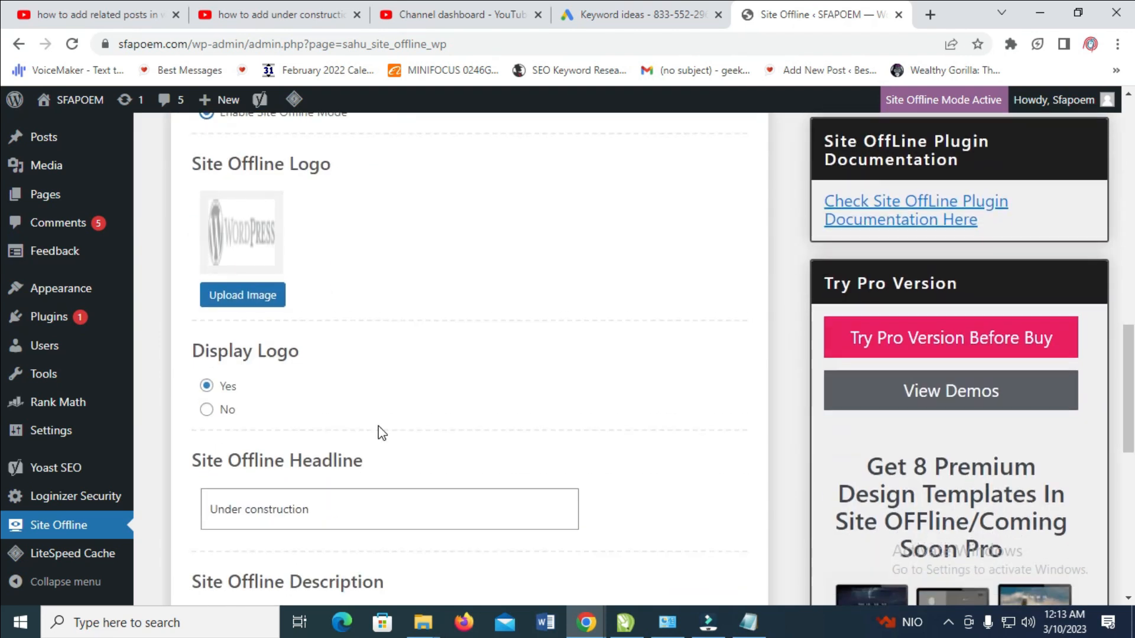
Change the headline to 'Site Under construction' and select the placeholder description text.
scroll(down, 3)
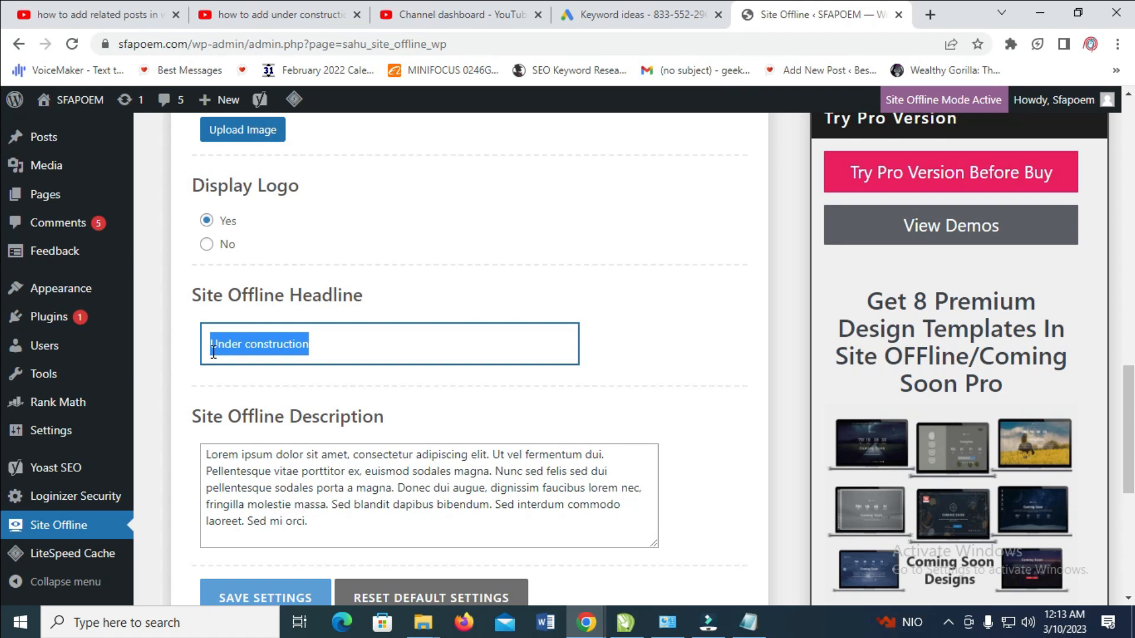
click(310, 343)
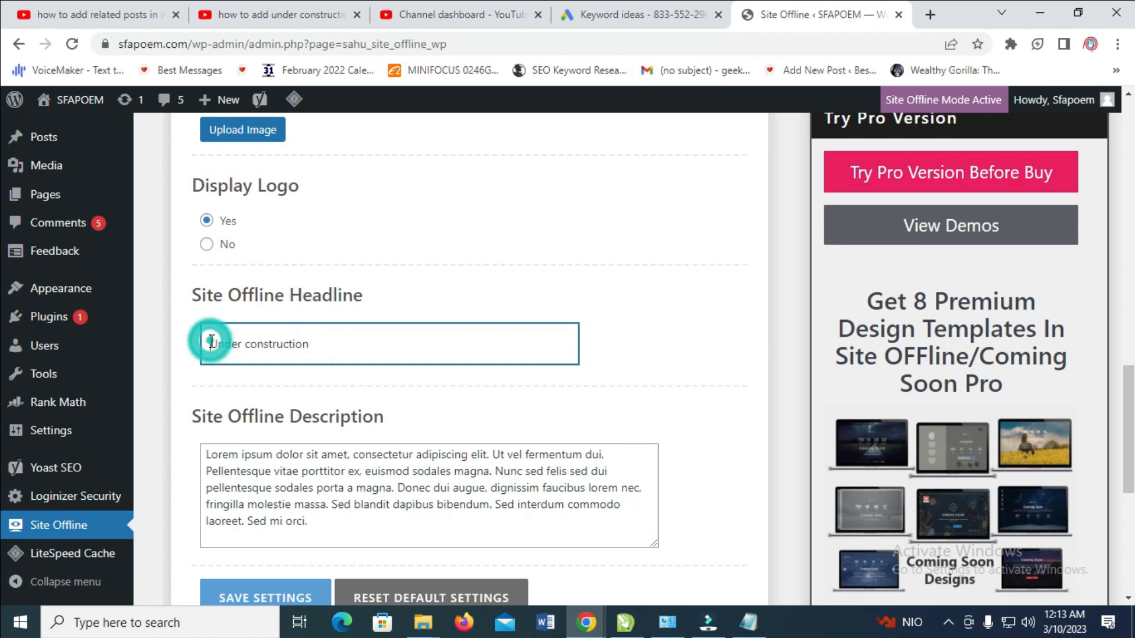
text(Site)
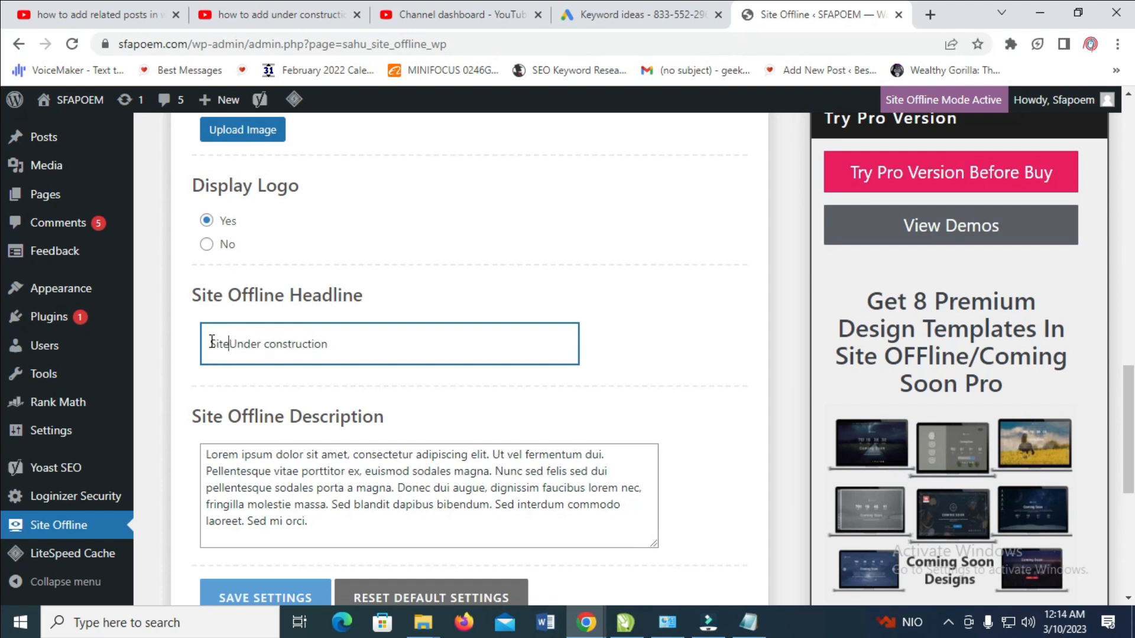
scroll(down, 3)
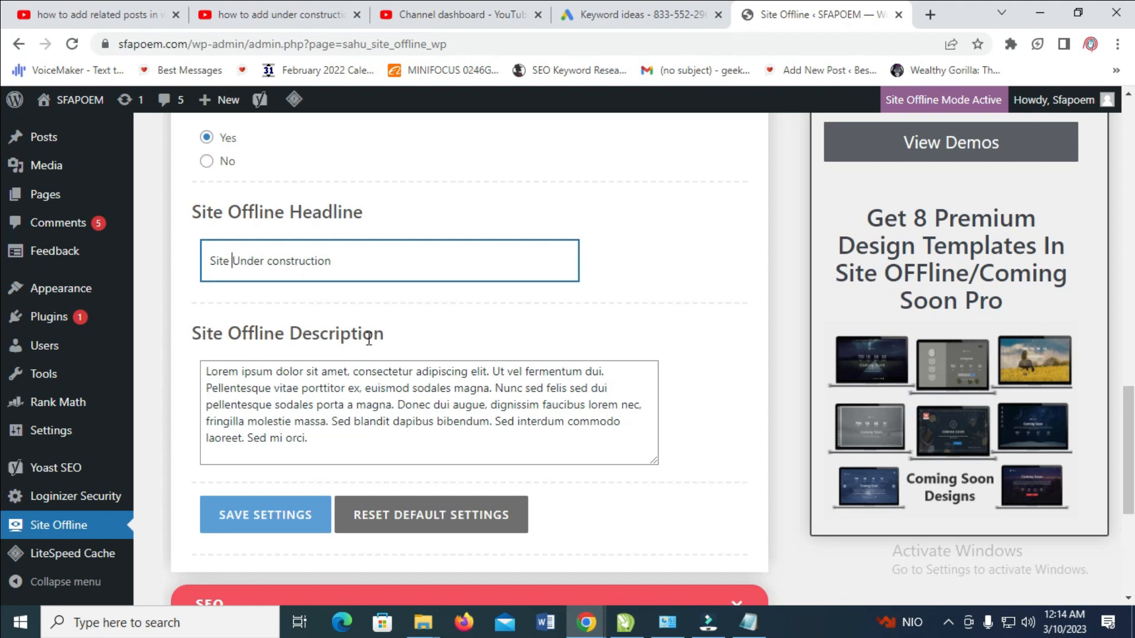
drag(208, 372, 328, 421)
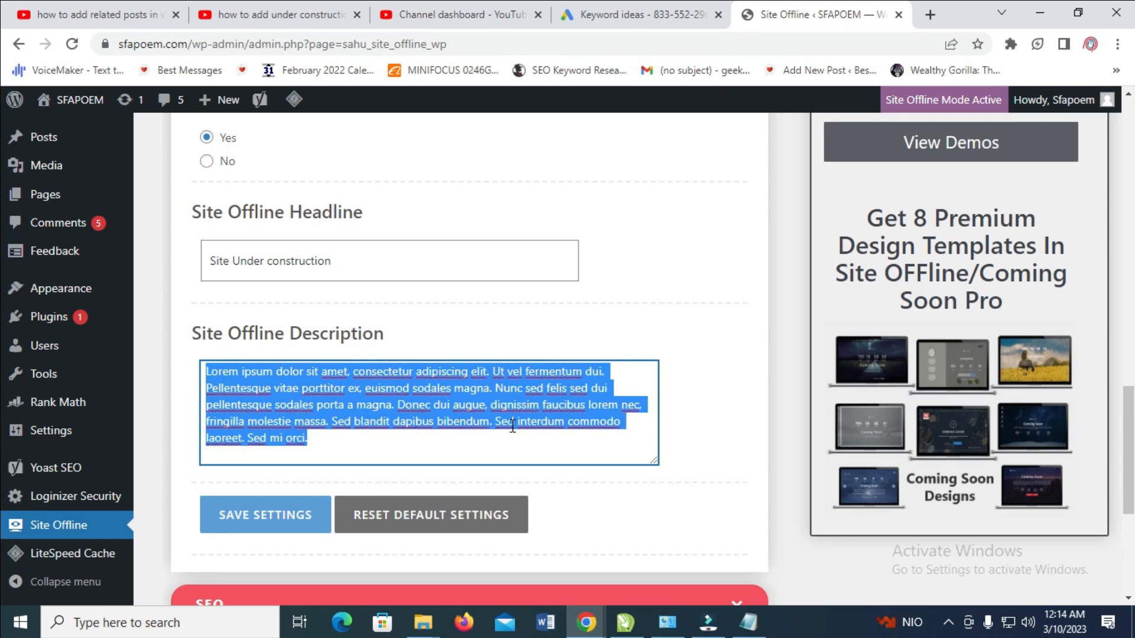
Scroll past colour, font size and Custom CSS settings to the Social section.
scroll(down, 3)
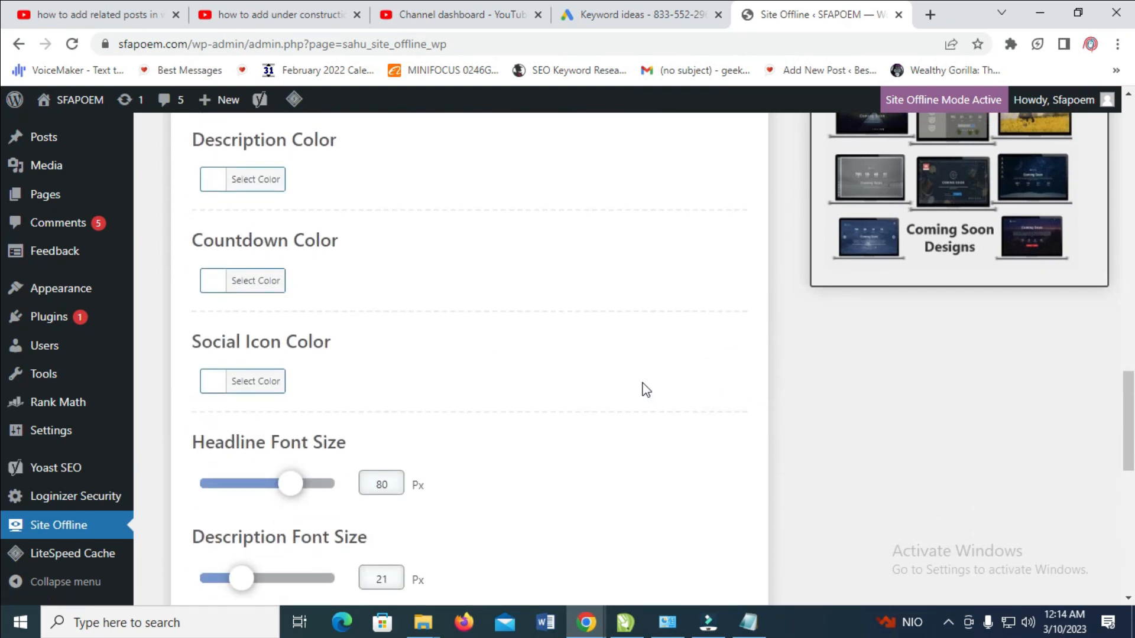
scroll(down, 3)
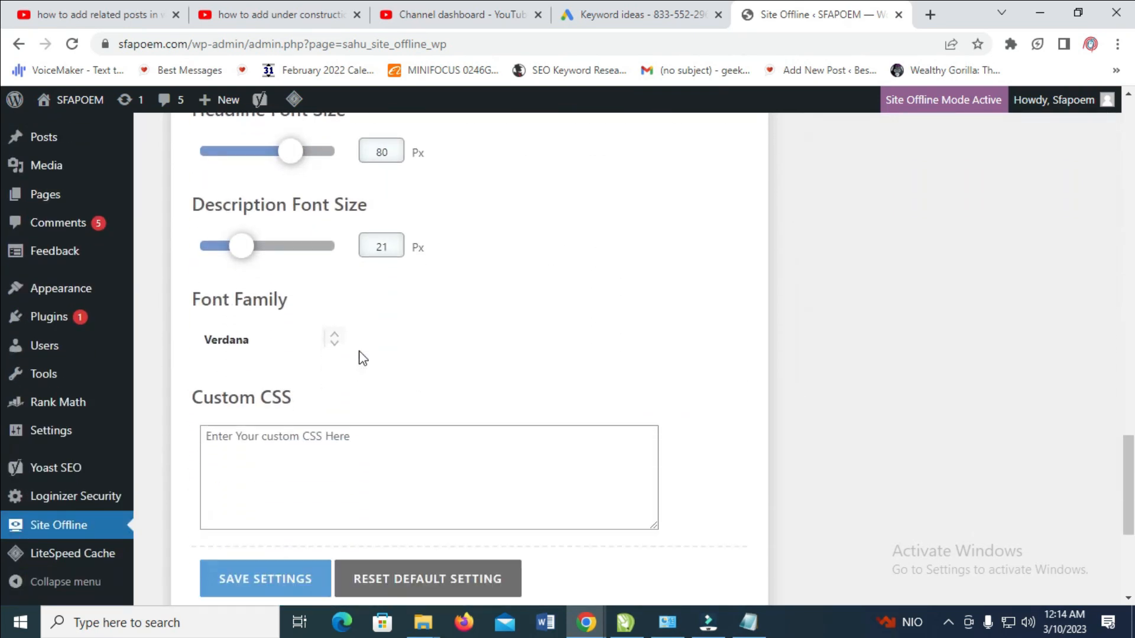
scroll(down, 3)
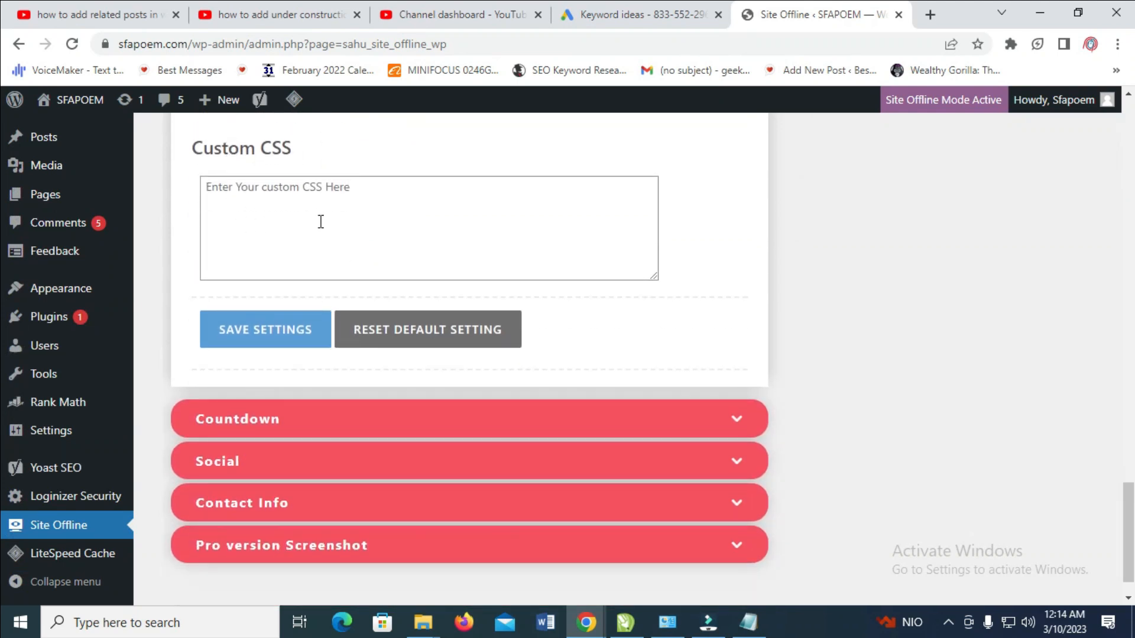
scroll(down, 3)
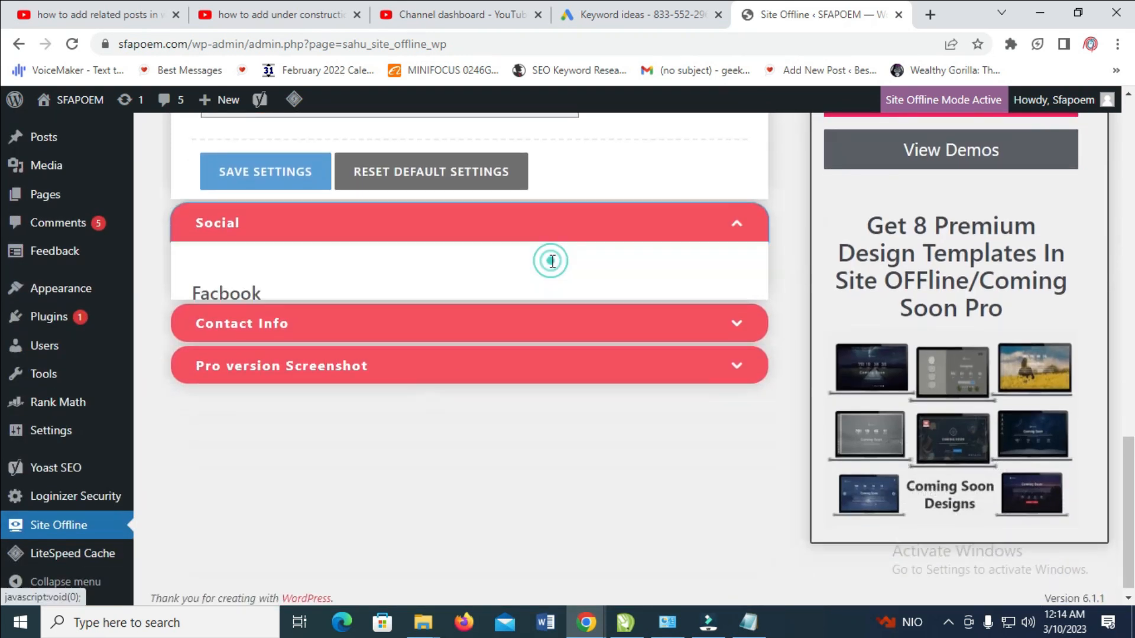
Scroll through the Social fields down to the Contact Info section with placeholder address, phone and email.
scroll(down, 3)
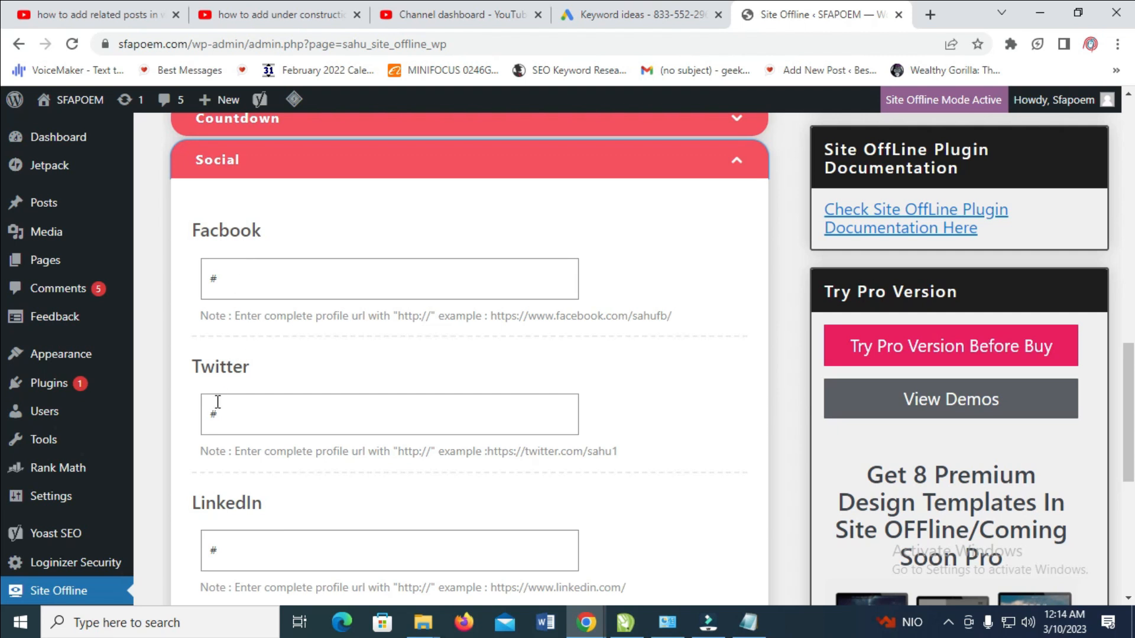
scroll(down, 3)
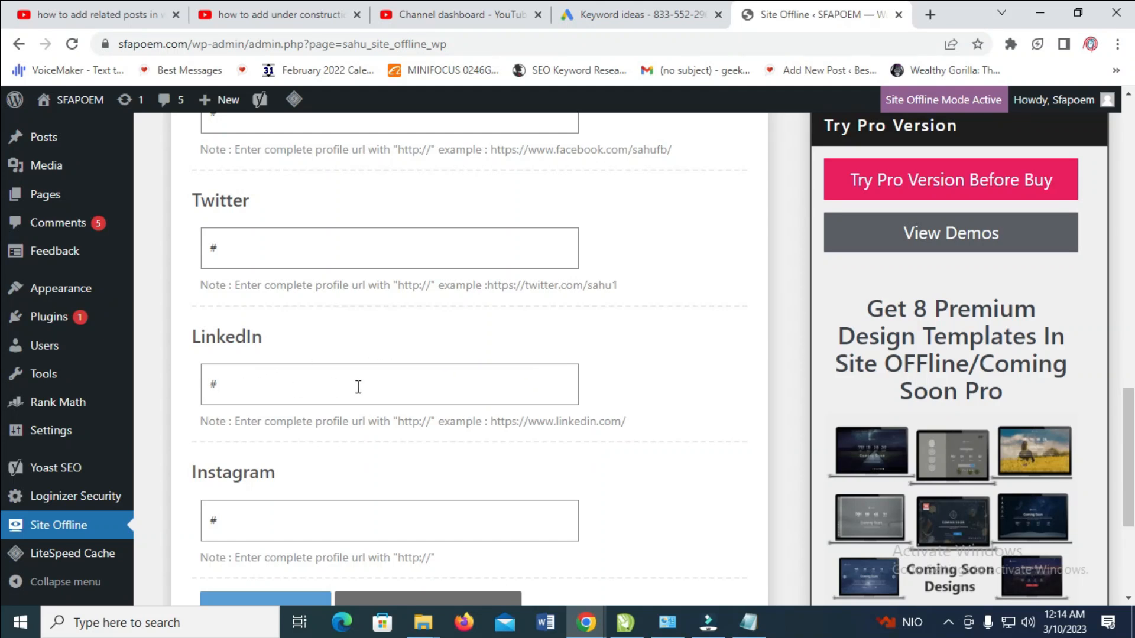
scroll(down, 3)
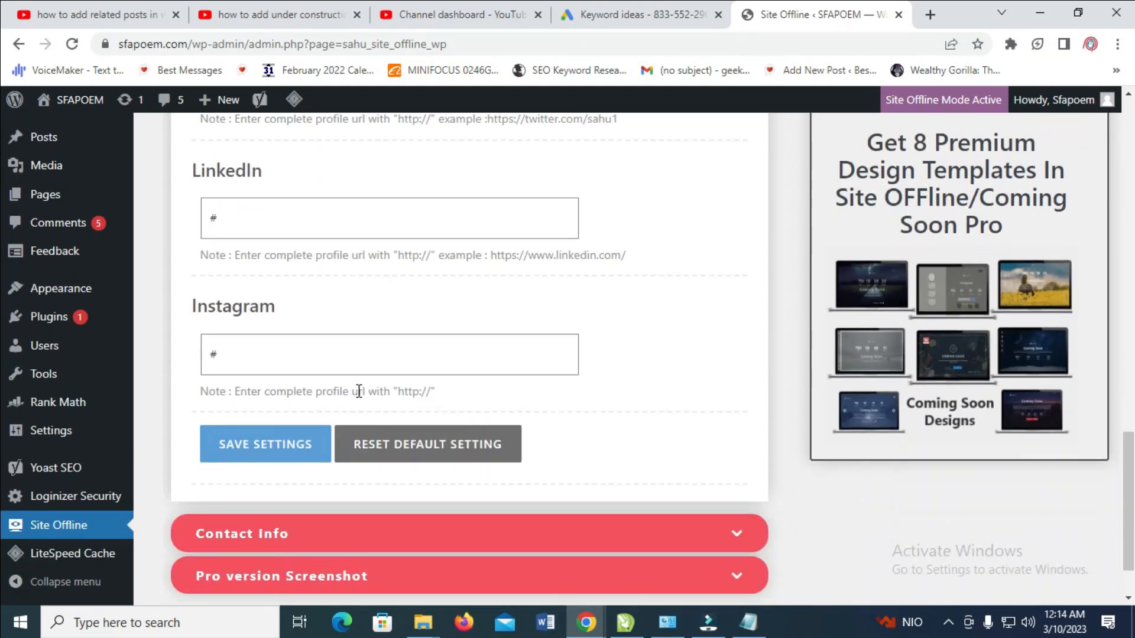
scroll(down, 3)
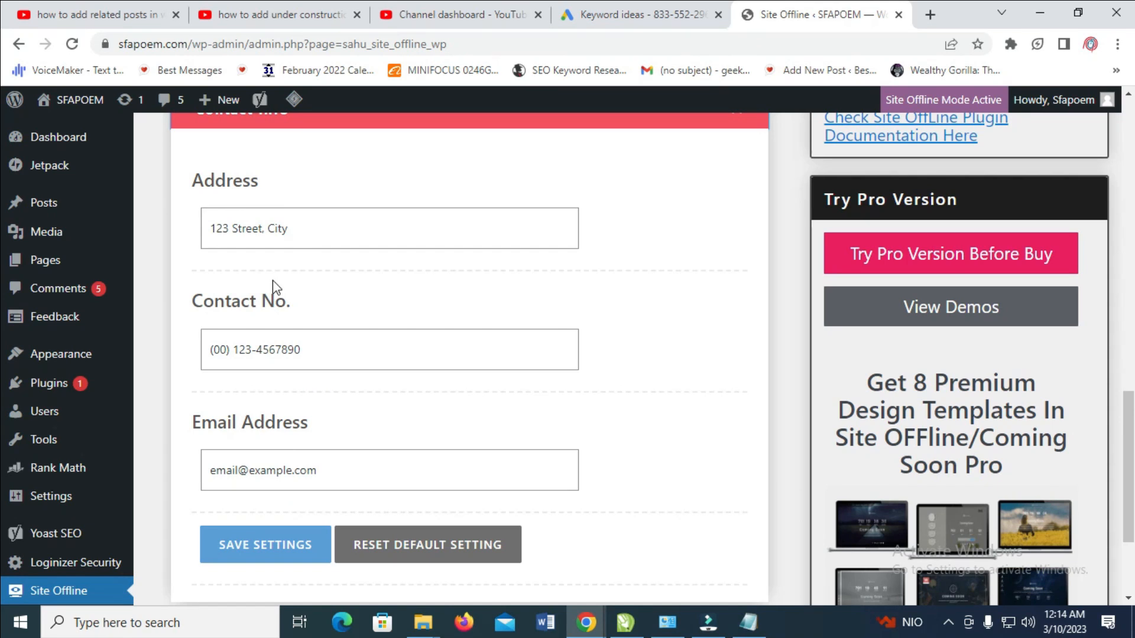
Save the Site Offline settings and dismiss the 'Setting Saved Successfully' notice.
scroll(down, 3)
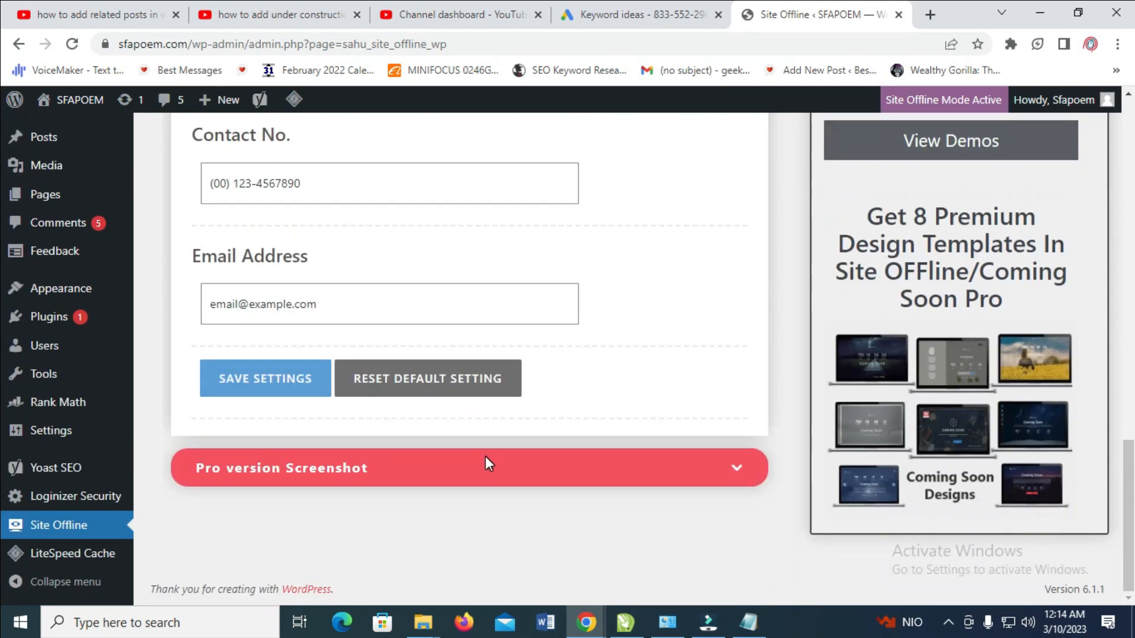
mouse_move(452, 419)
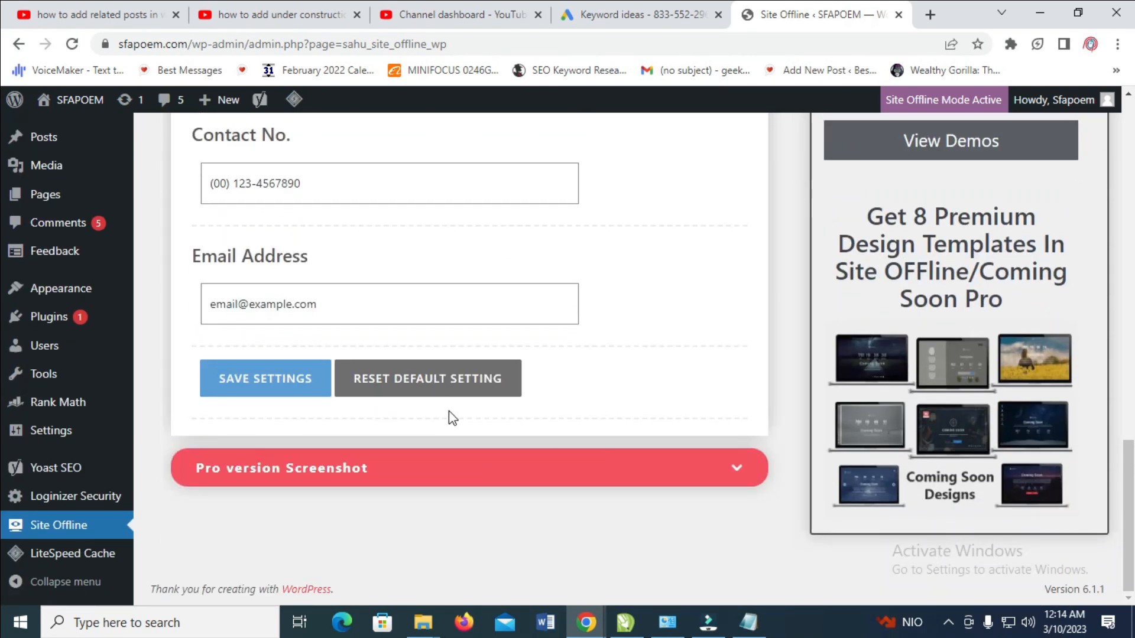
click(265, 378)
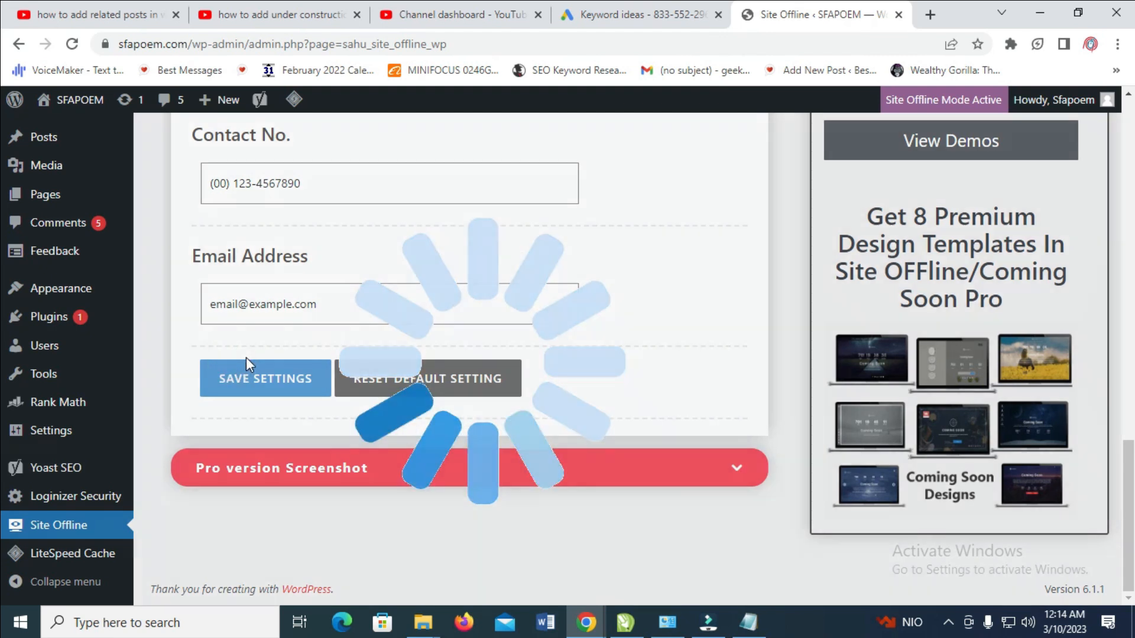
click(264, 379)
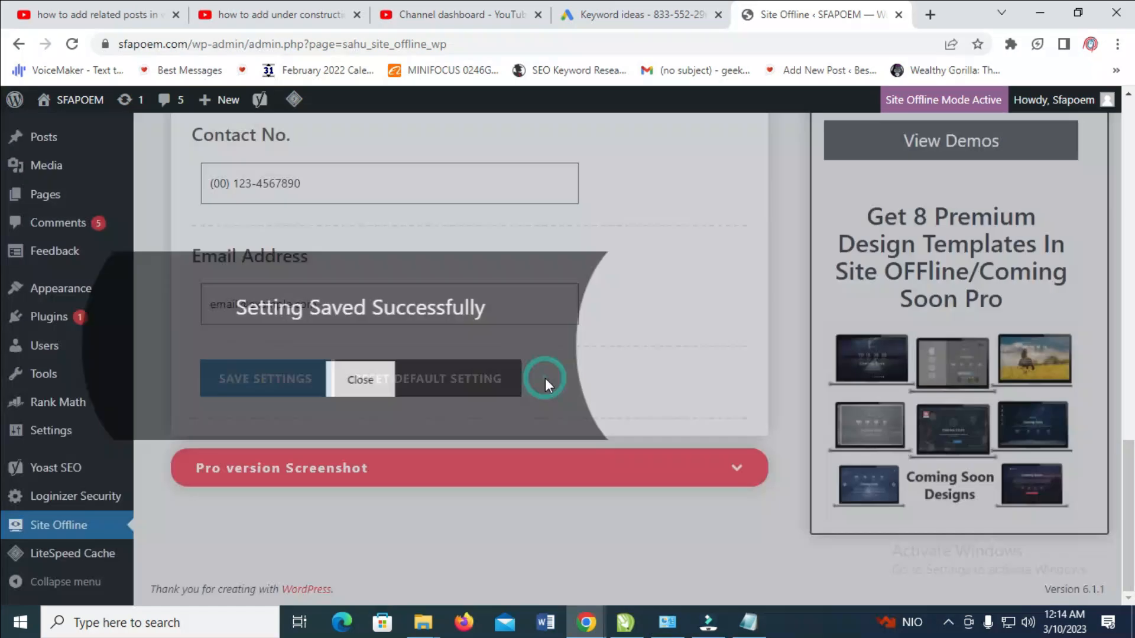
click(359, 380)
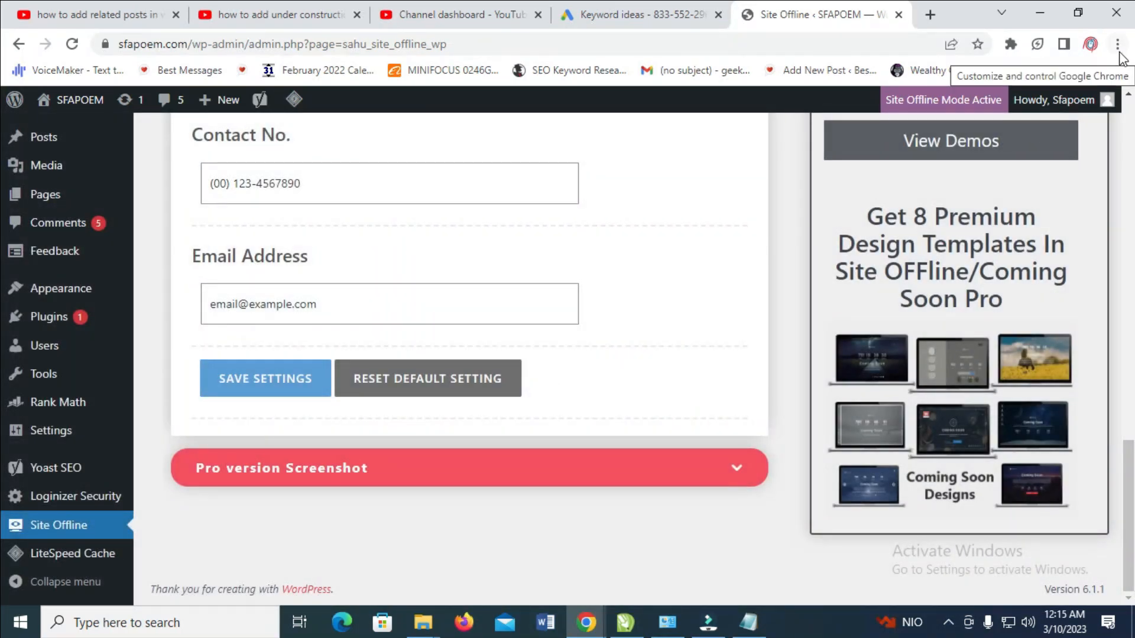
Open sfapoem.com/wp-admin/ in an incognito window to see the Under construction page.
click(1119, 45)
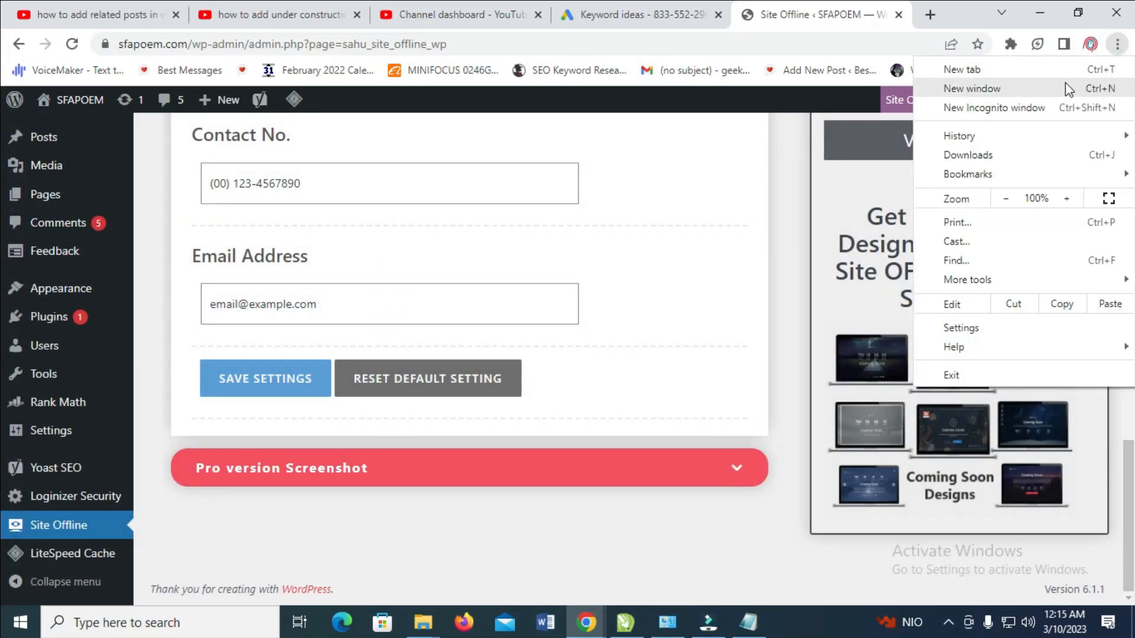
mouse_move(1038, 111)
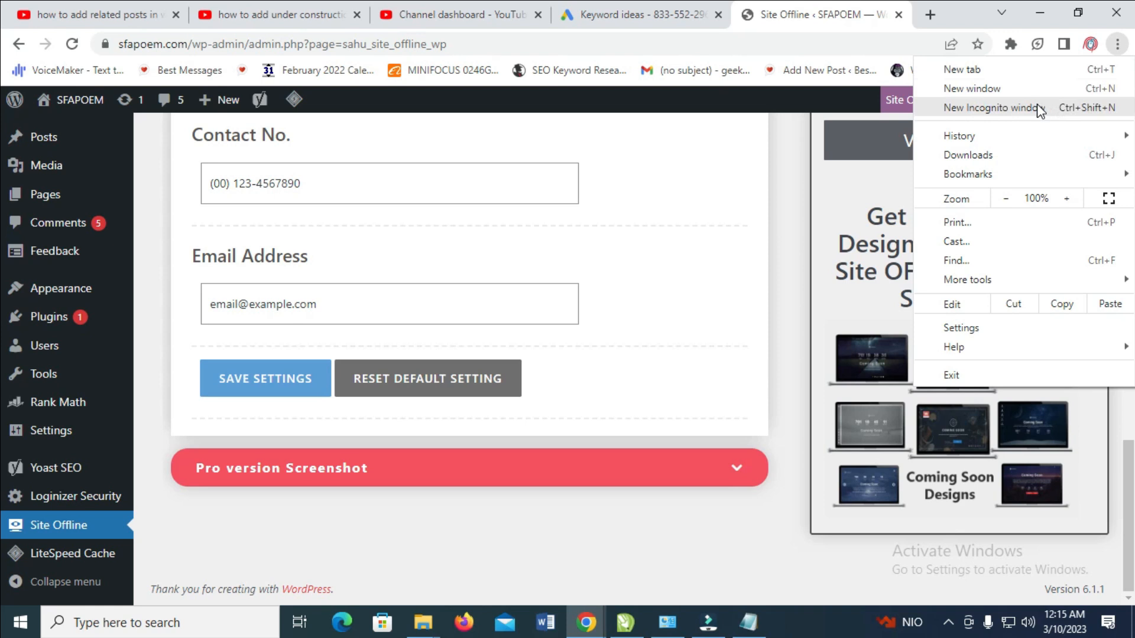
click(991, 108)
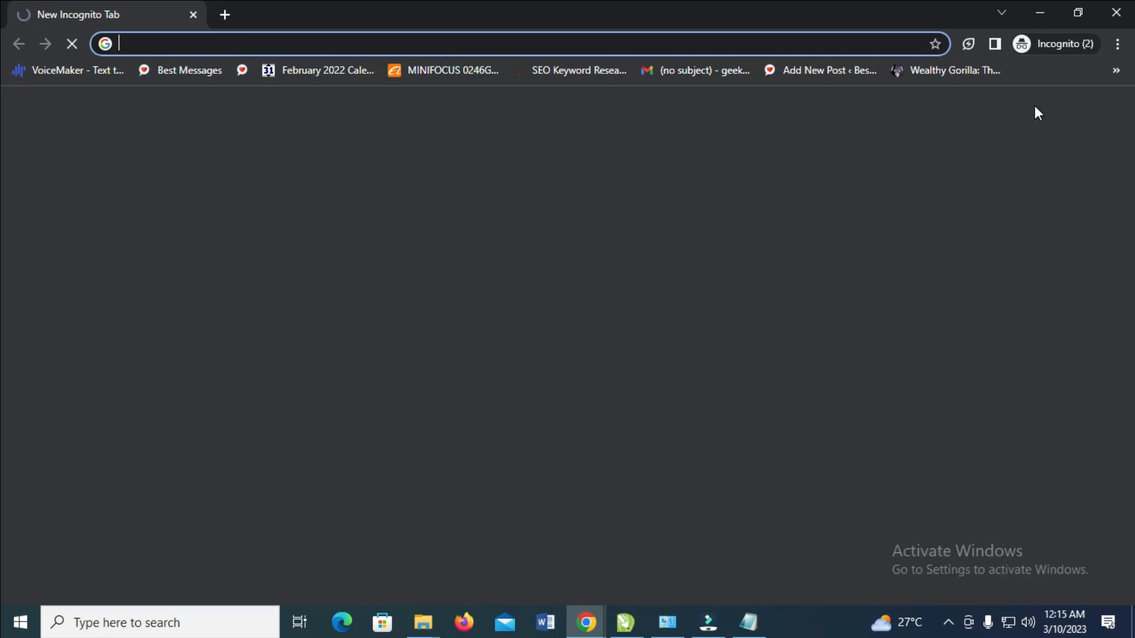
text(sfapoem.com/wp-admin/)
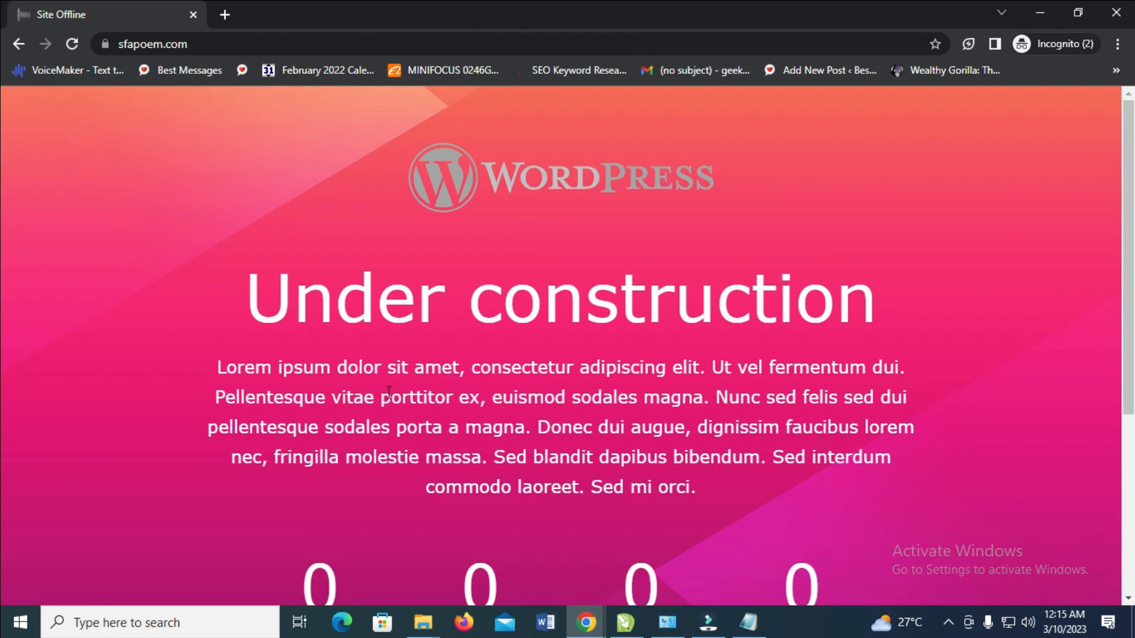
scroll(down, 3)
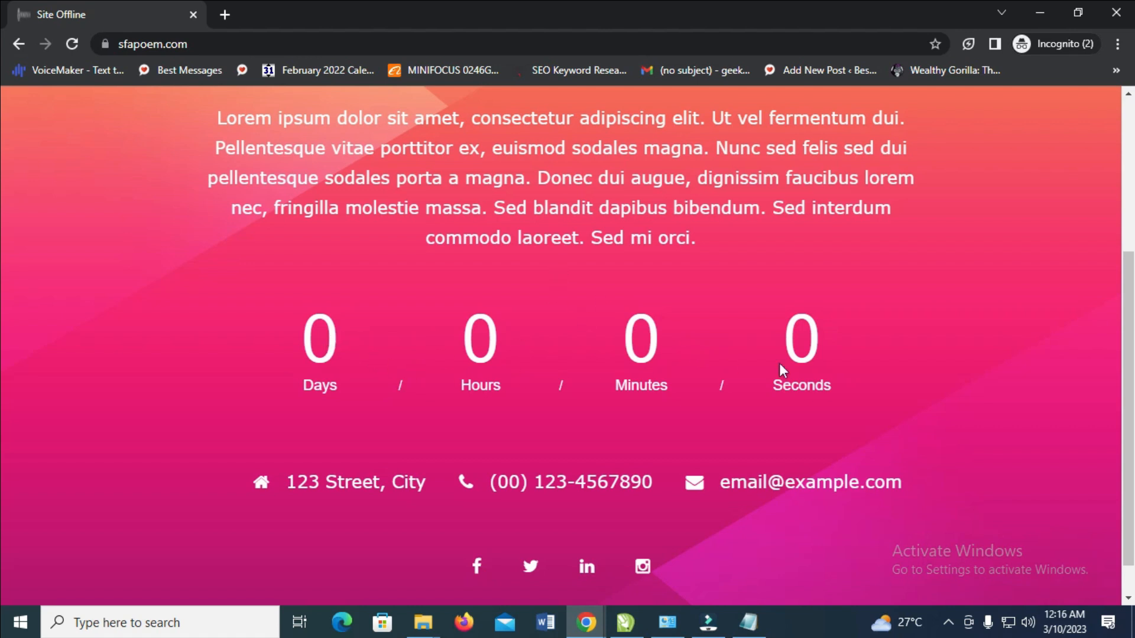
scroll(down, 3)
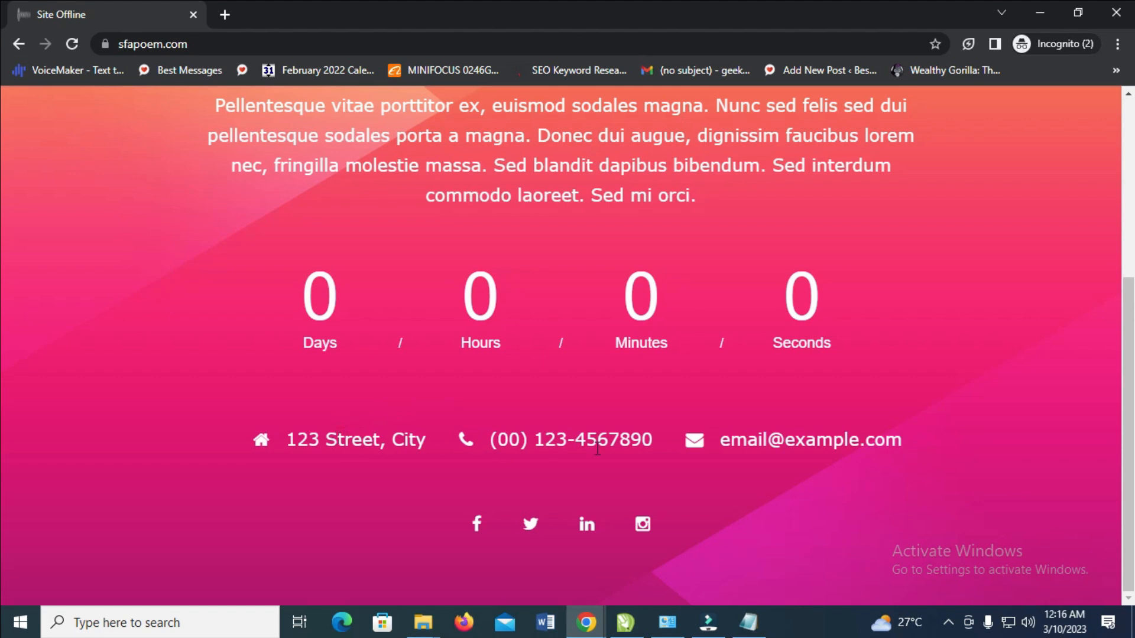
mouse_move(479, 525)
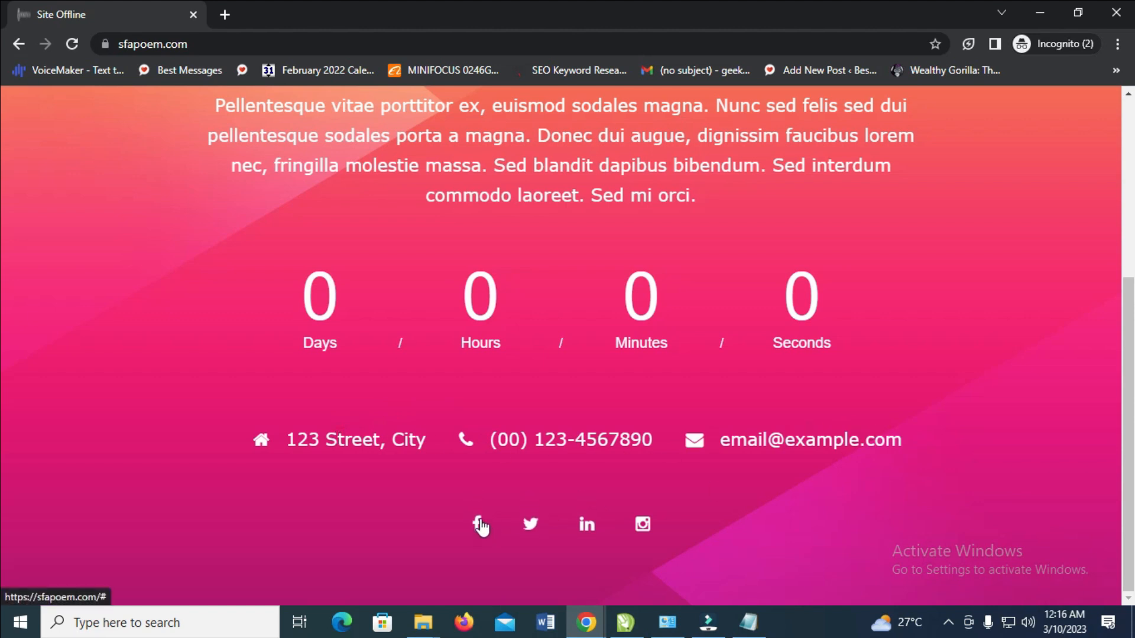
mouse_move(591, 538)
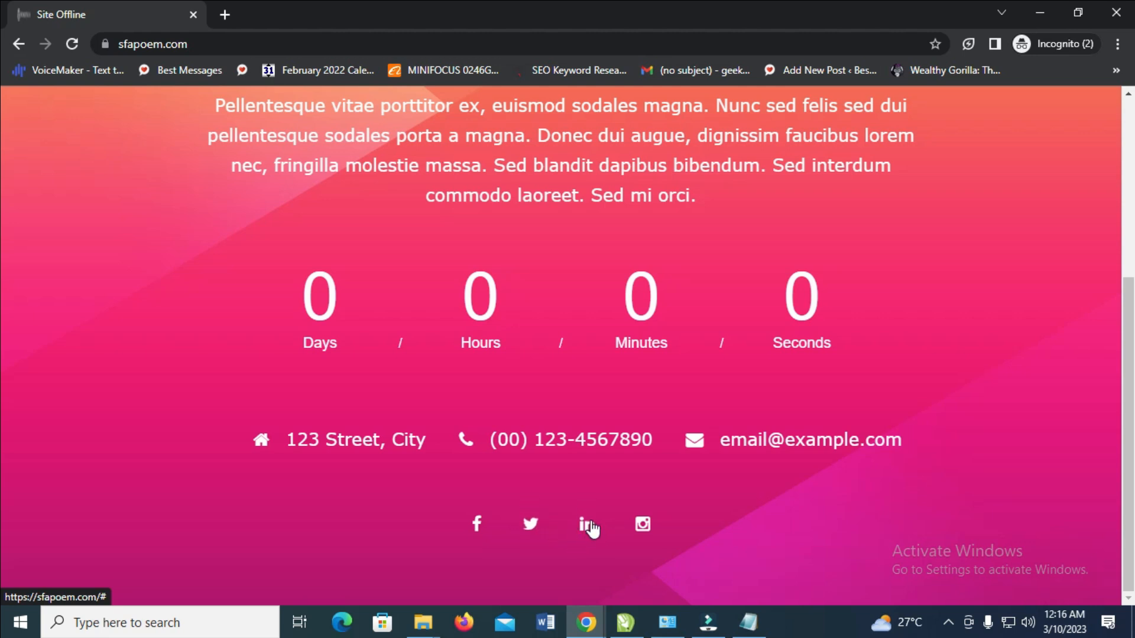
mouse_move(640, 528)
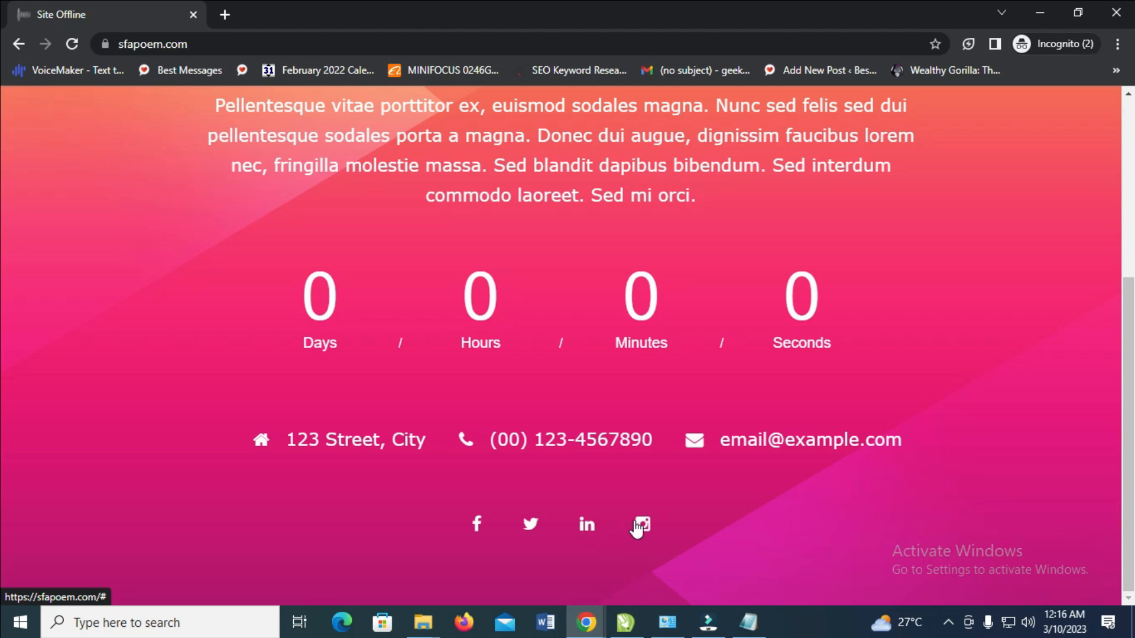
scroll(up, 3)
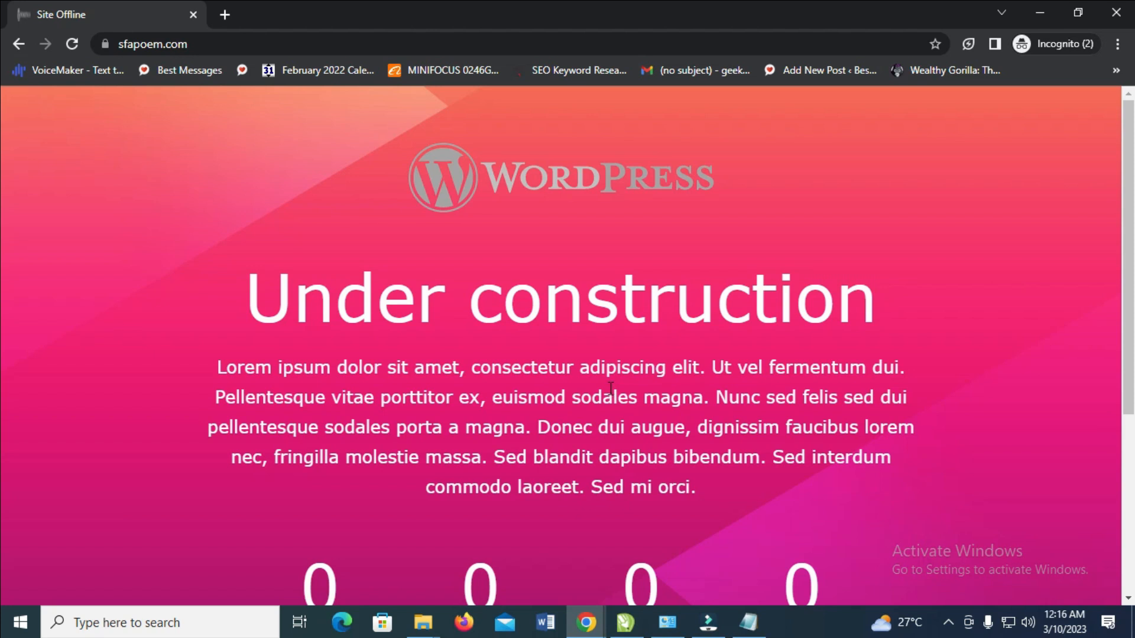
mouse_move(609, 390)
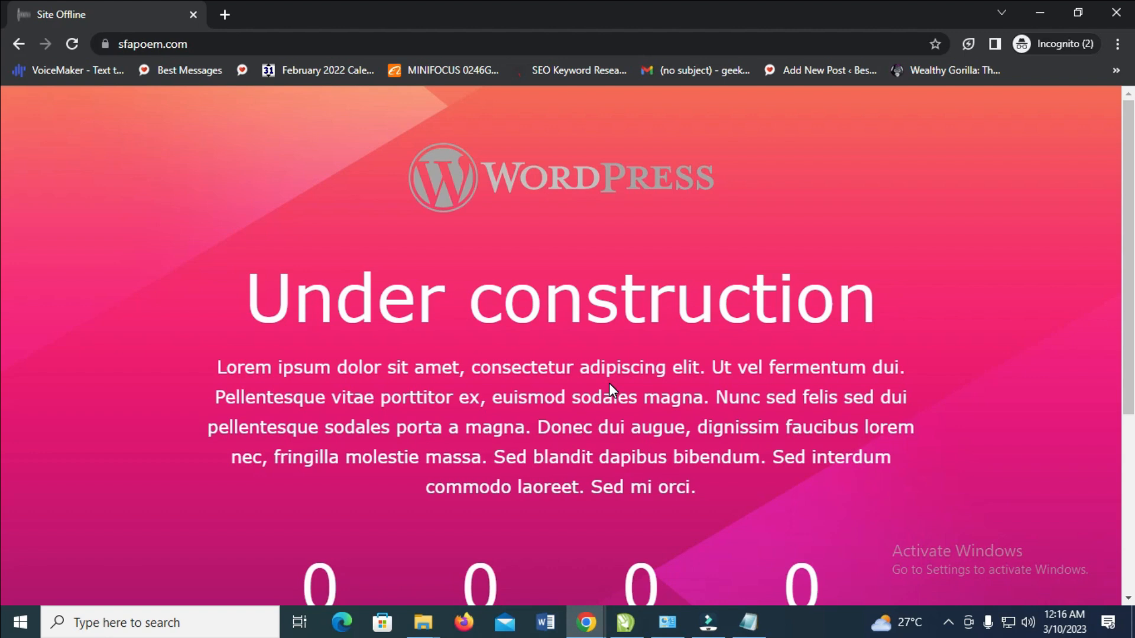